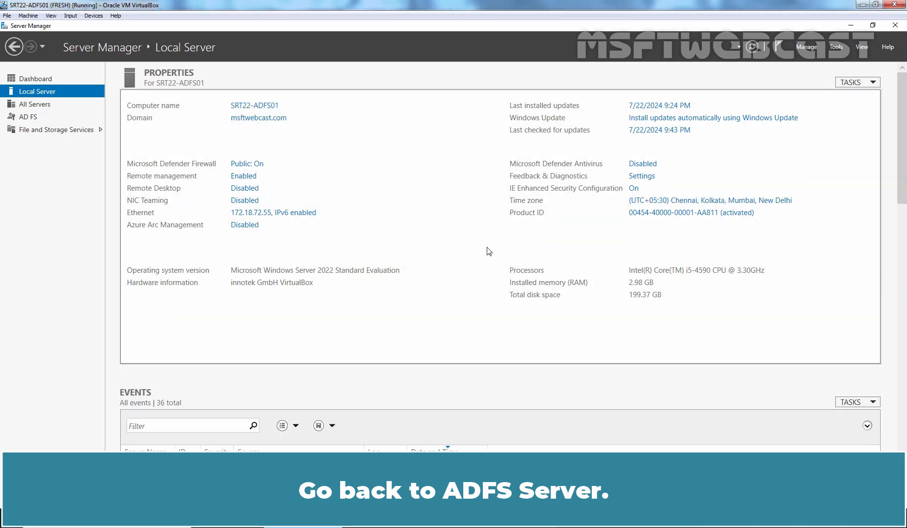
pyautogui.moveTo(777, 207)
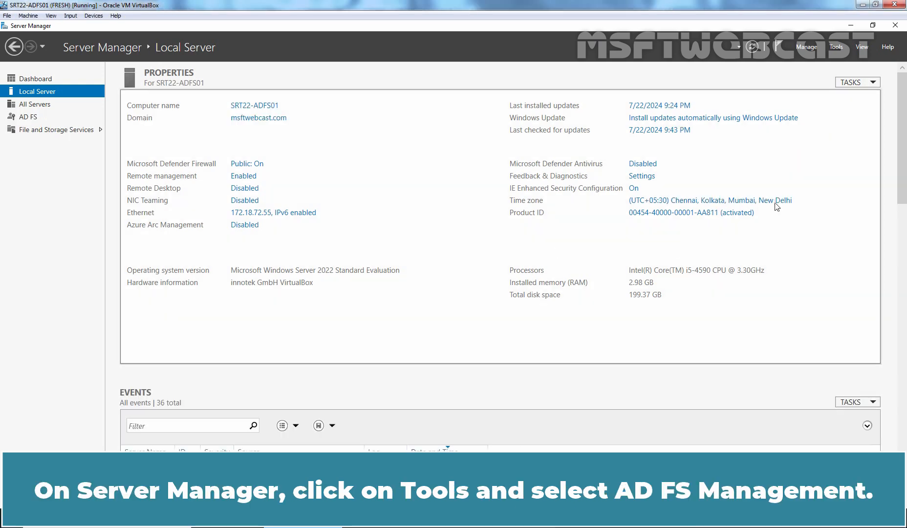
# Launch AD FS Management from Server Manager Tools and select Service > Certificates
pyautogui.click(835, 47)
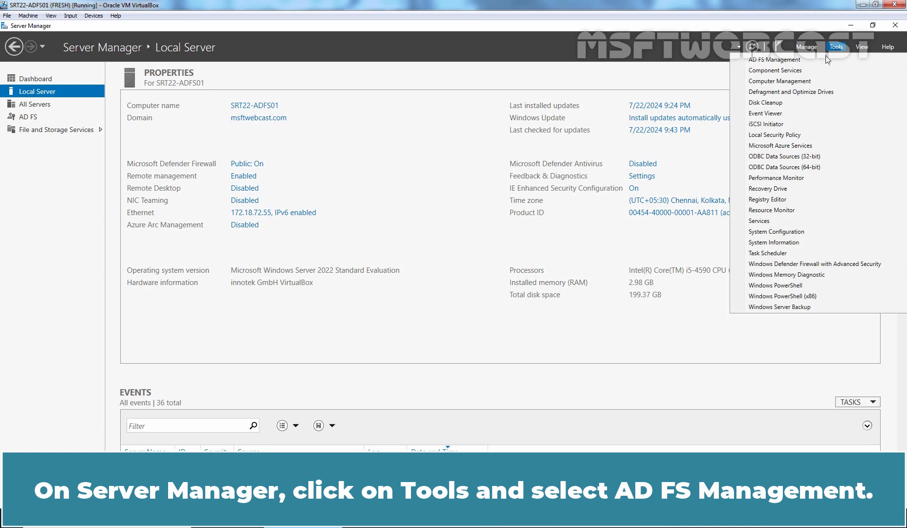
pyautogui.click(774, 59)
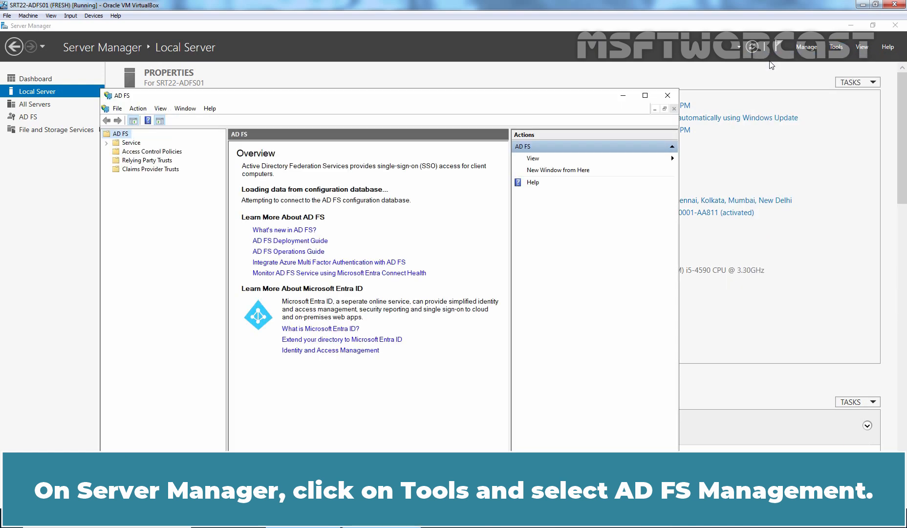
pyautogui.click(107, 143)
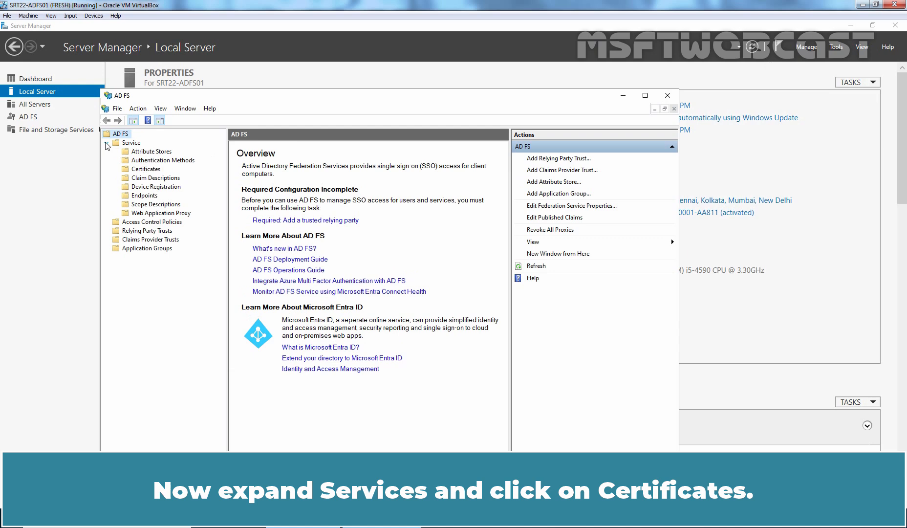
pyautogui.click(146, 168)
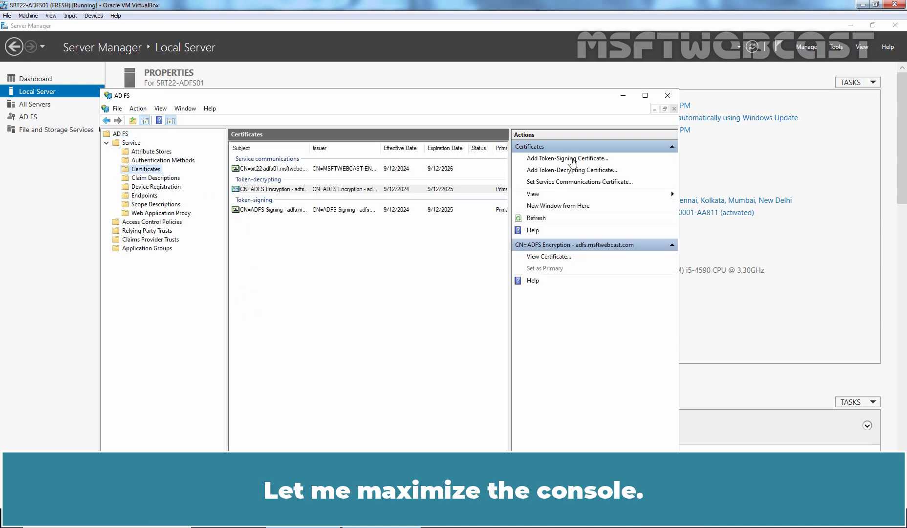
# View the service communications certificate's Details and launch the Copy to File export wizard
pyautogui.click(644, 95)
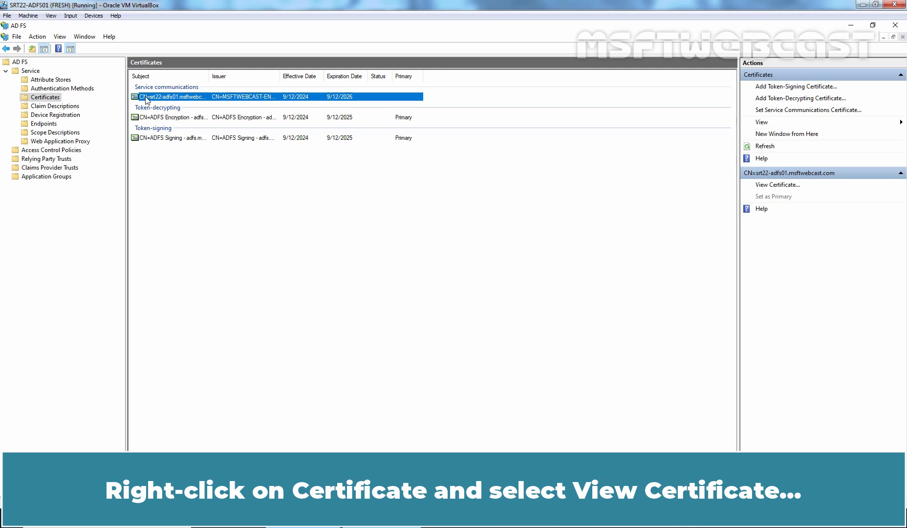
pyautogui.rightClick(171, 96)
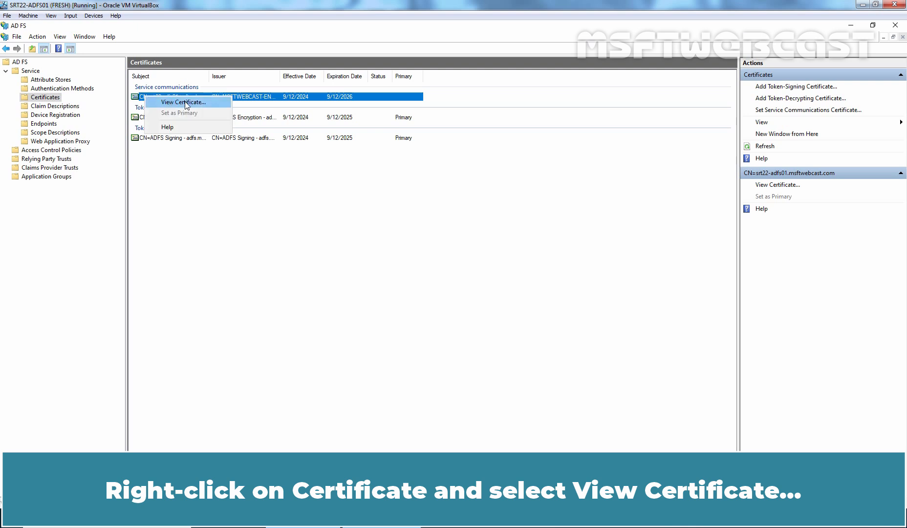
pyautogui.click(183, 102)
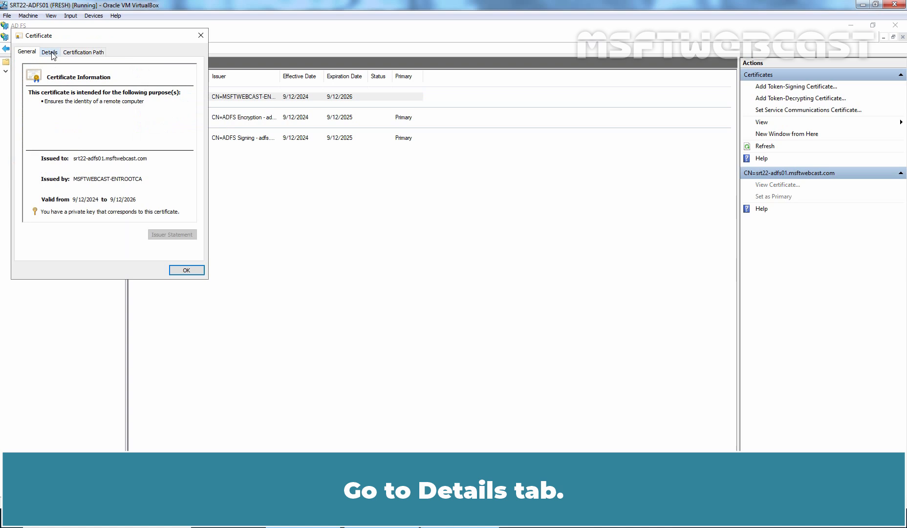
pyautogui.click(49, 52)
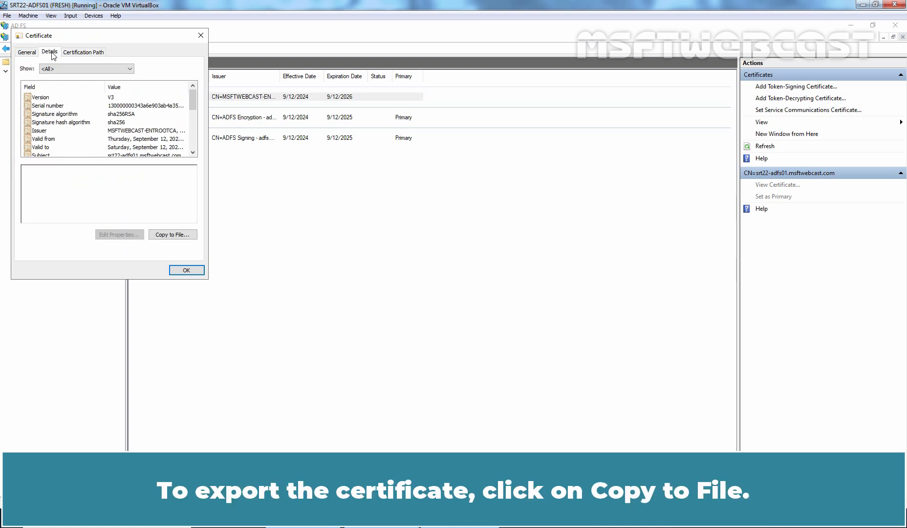
pyautogui.click(172, 235)
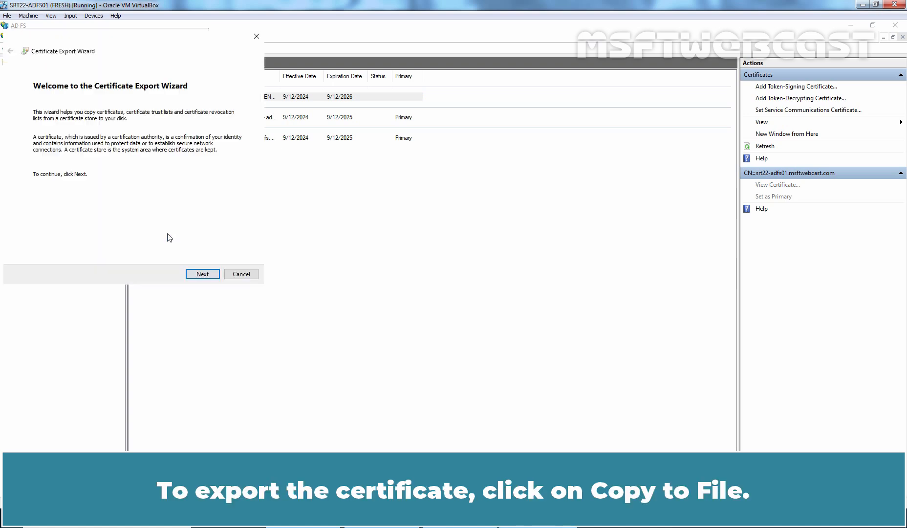
# Export the private key in PFX format, protected with a password
pyautogui.click(202, 274)
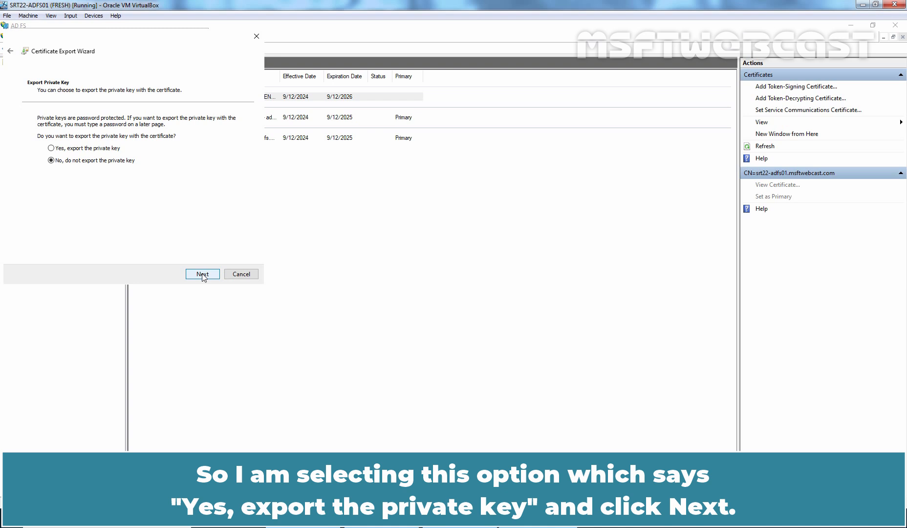
pyautogui.click(51, 148)
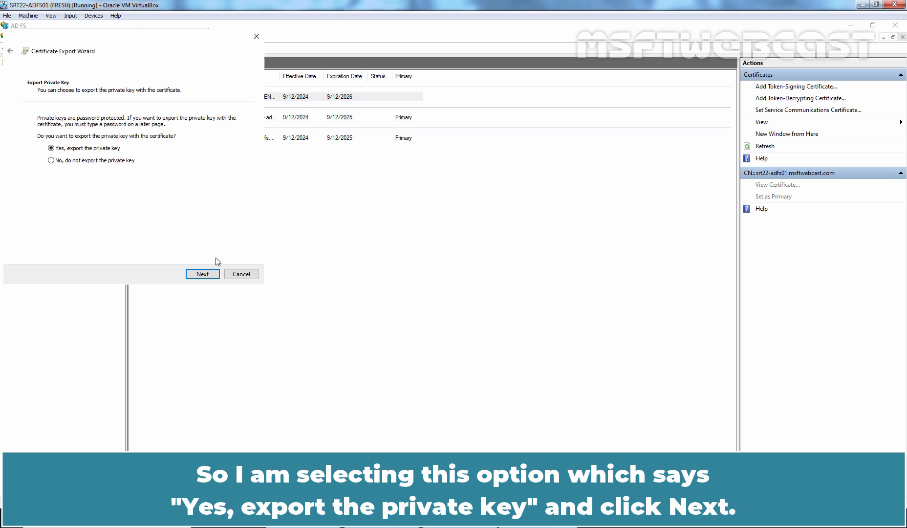
pyautogui.click(202, 273)
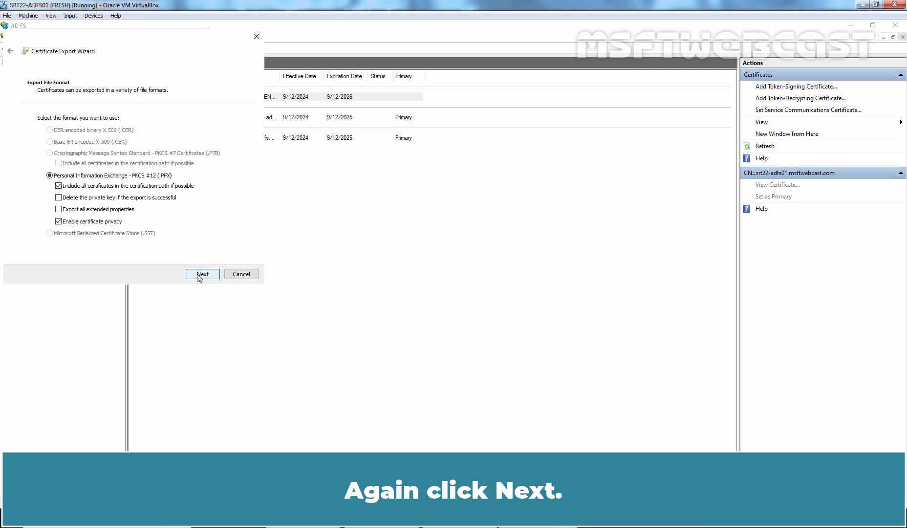
pyautogui.click(202, 274)
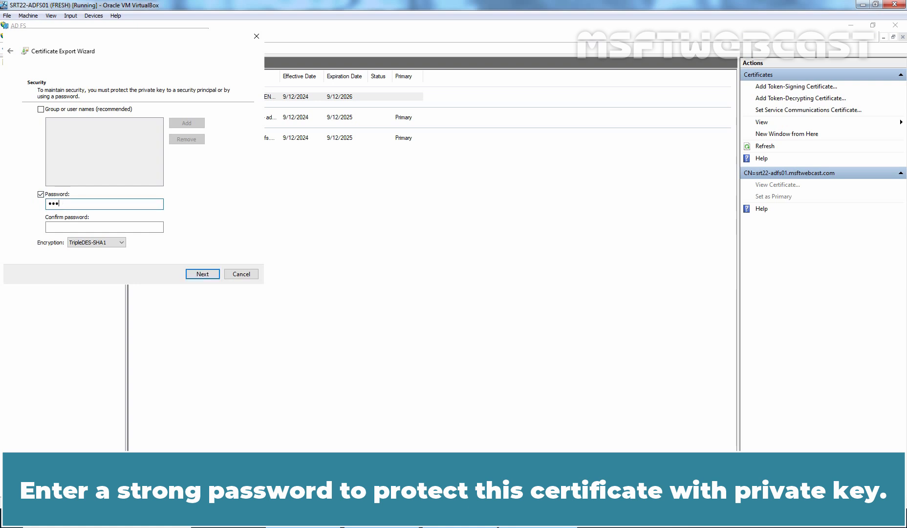
pyautogui.write('password')
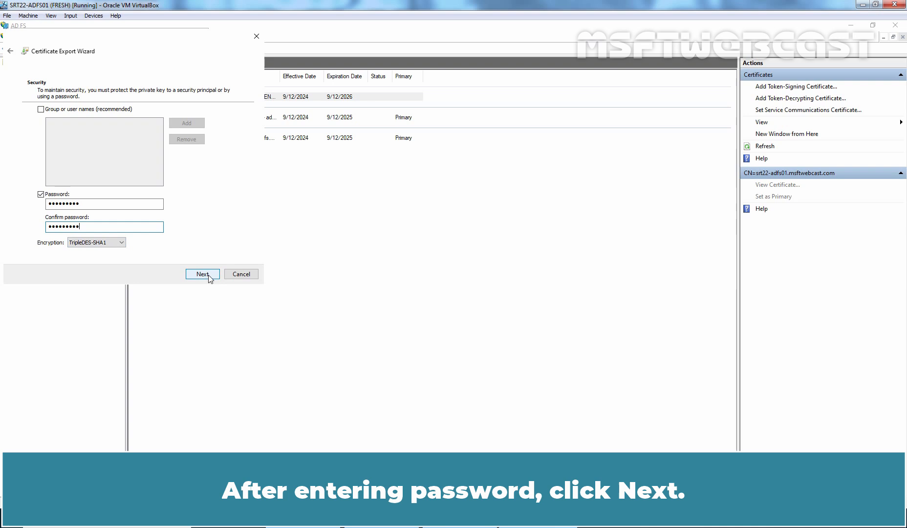
pyautogui.click(202, 274)
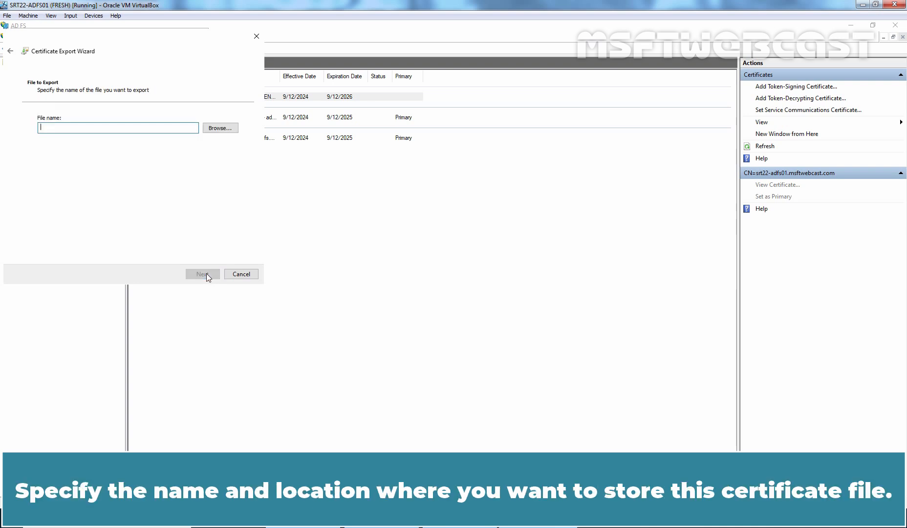
pyautogui.moveTo(228, 185)
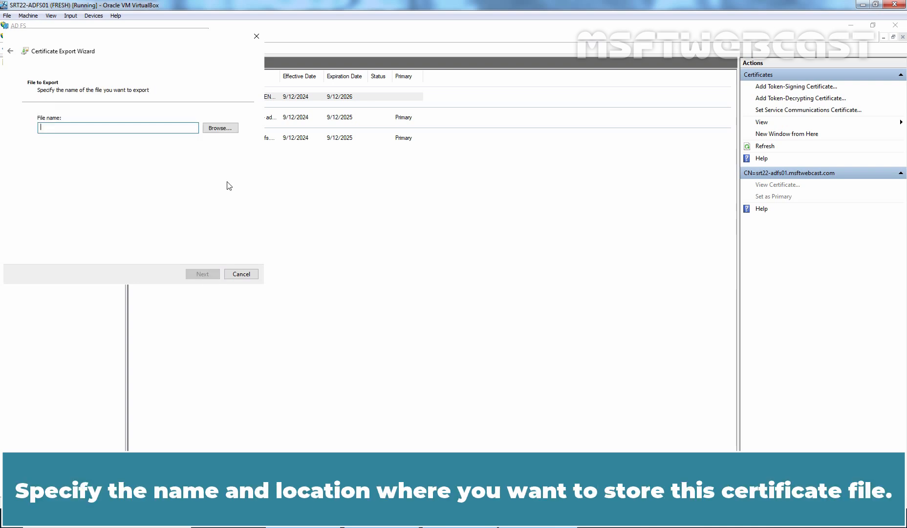
# Save the export as sslcert.pfx on the Desktop, finish, and close the certificate dialogs
pyautogui.click(220, 128)
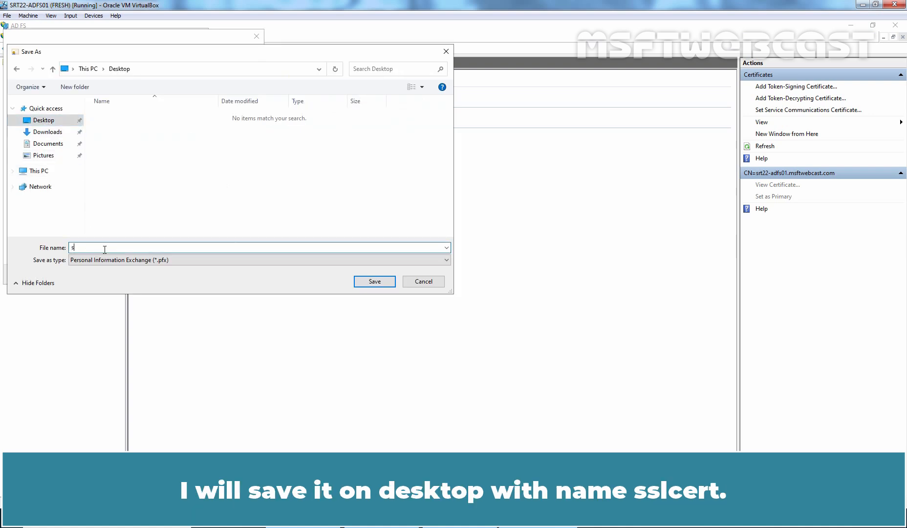
pyautogui.write('slcert')
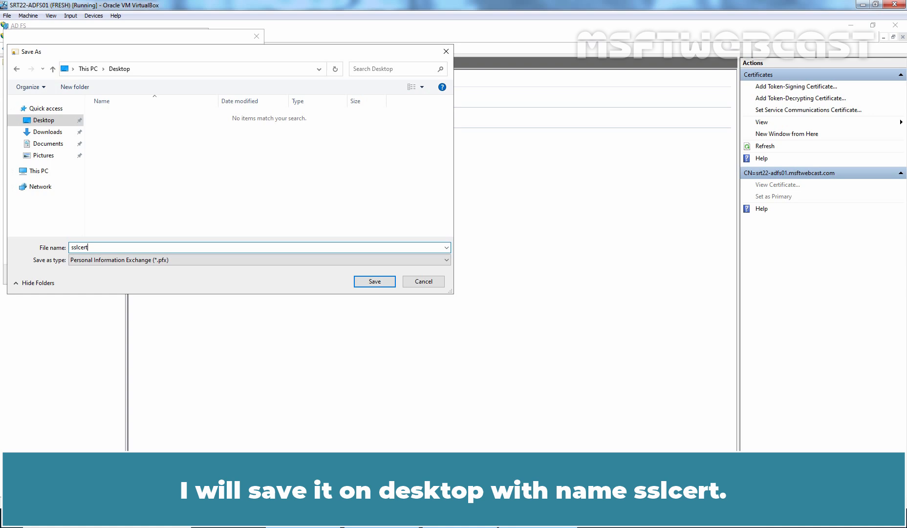
pyautogui.click(374, 281)
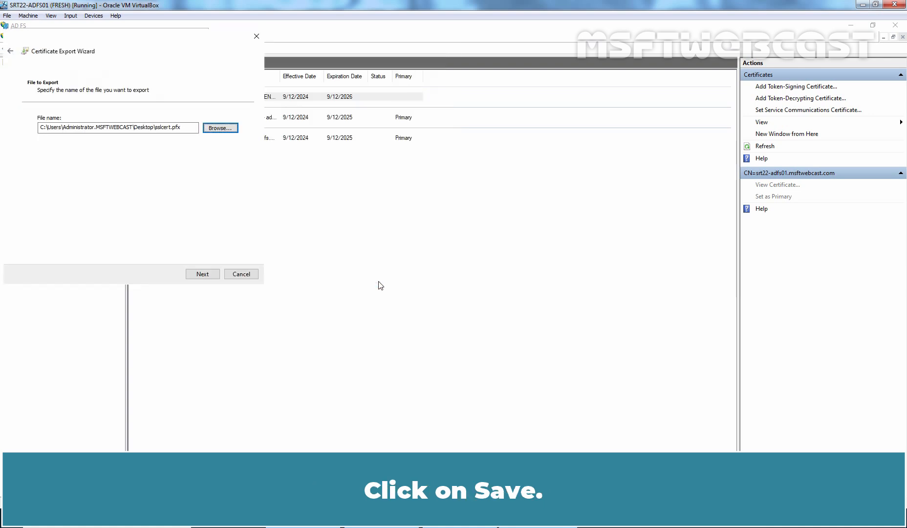
pyautogui.click(202, 274)
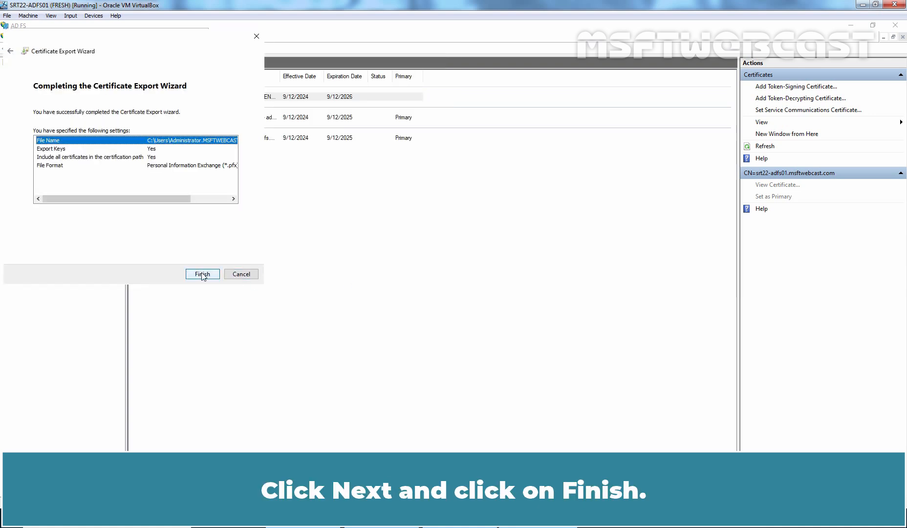
pyautogui.click(202, 273)
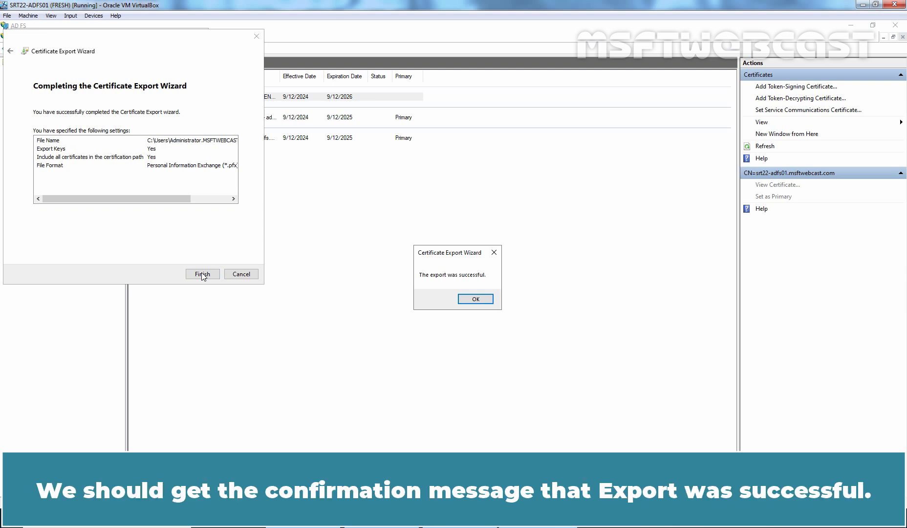
pyautogui.moveTo(387, 315)
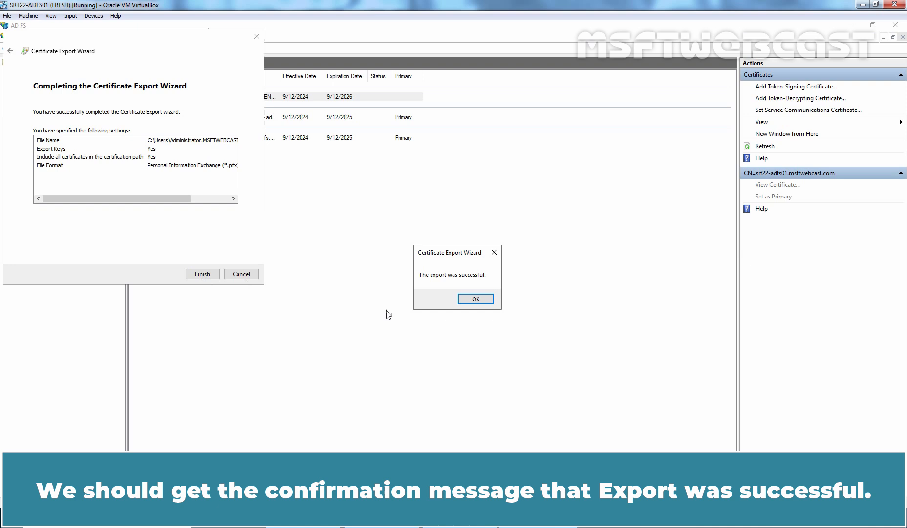
pyautogui.click(475, 299)
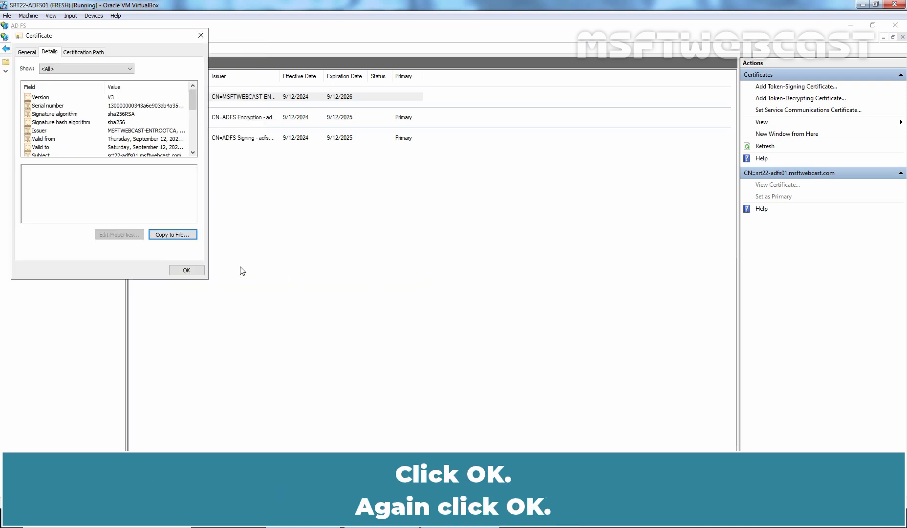
pyautogui.click(186, 269)
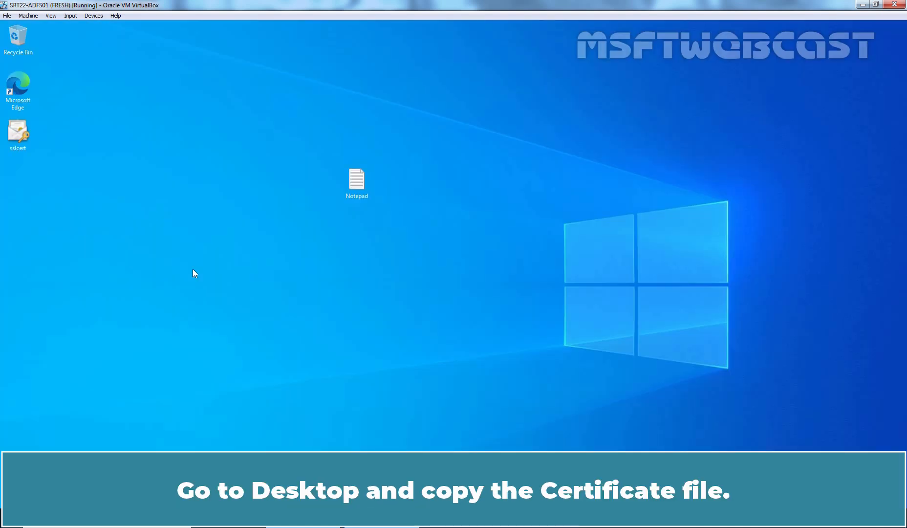
# Copy the sslcert file from the AD FS server's desktop
pyautogui.rightClick(18, 134)
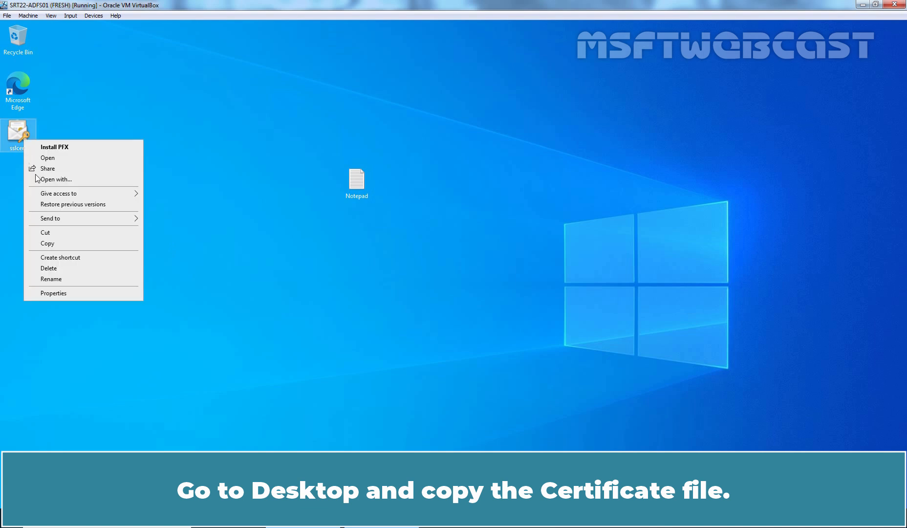
pyautogui.click(48, 243)
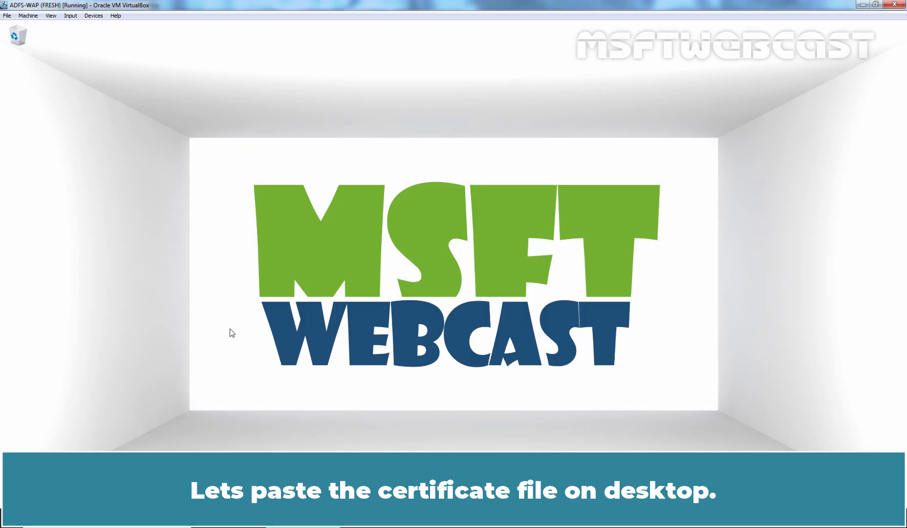
# Paste sslcert.pfx onto the ADFS-WAP desktop and bring up the Run prompt
pyautogui.rightClick(310, 239)
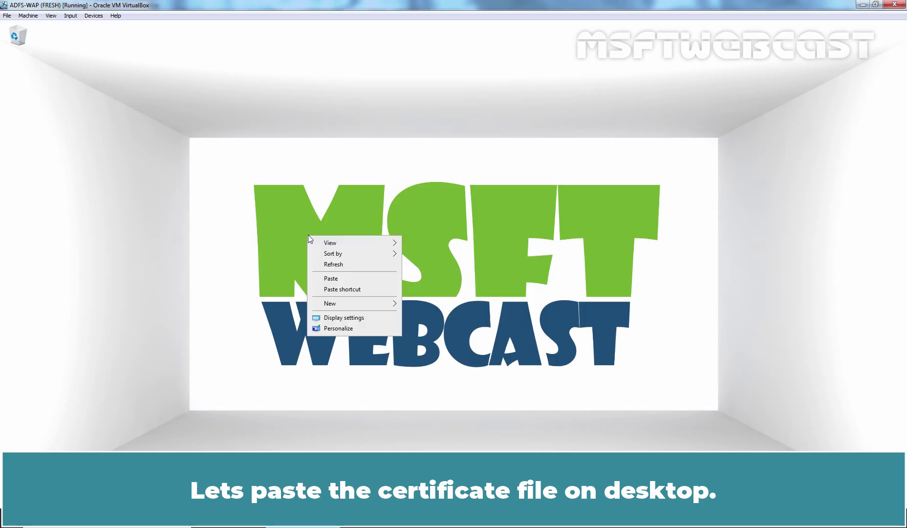
pyautogui.click(330, 278)
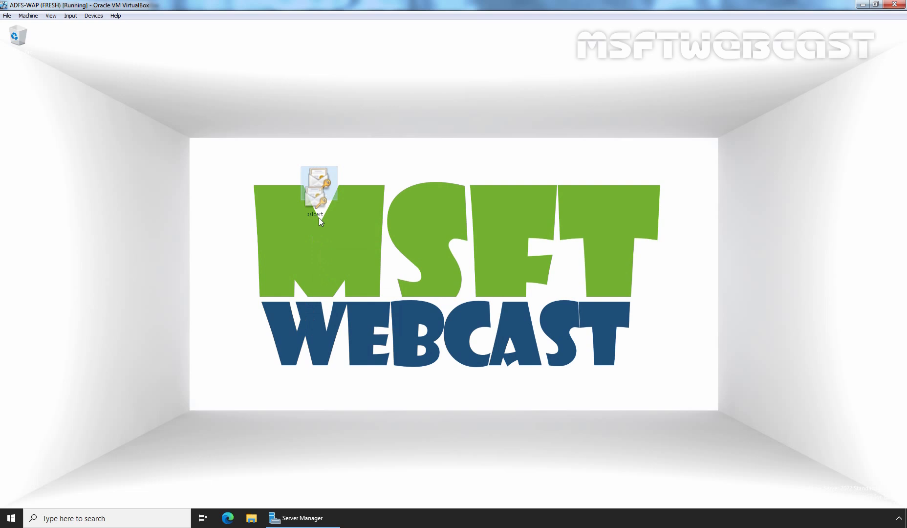
pyautogui.press('Win+r')
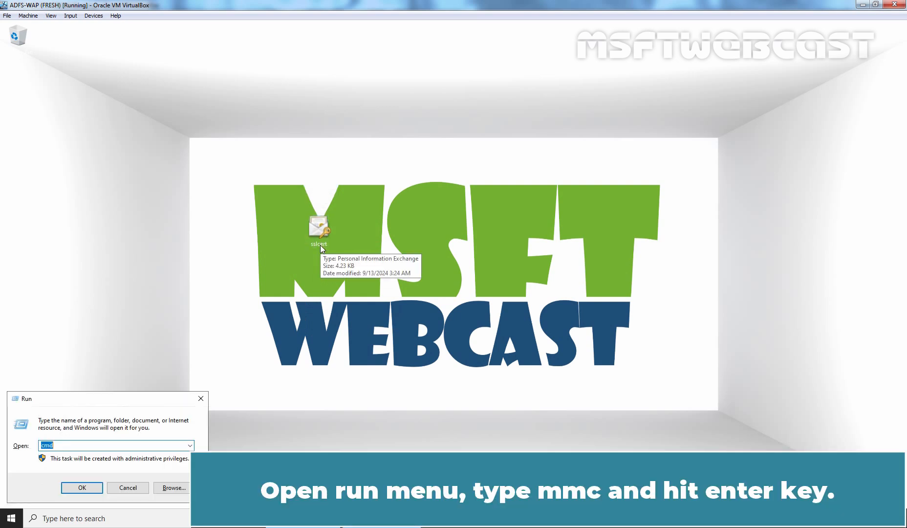
# Run mmc and add the Certificates snap-in for the local computer account
pyautogui.write('mmc')
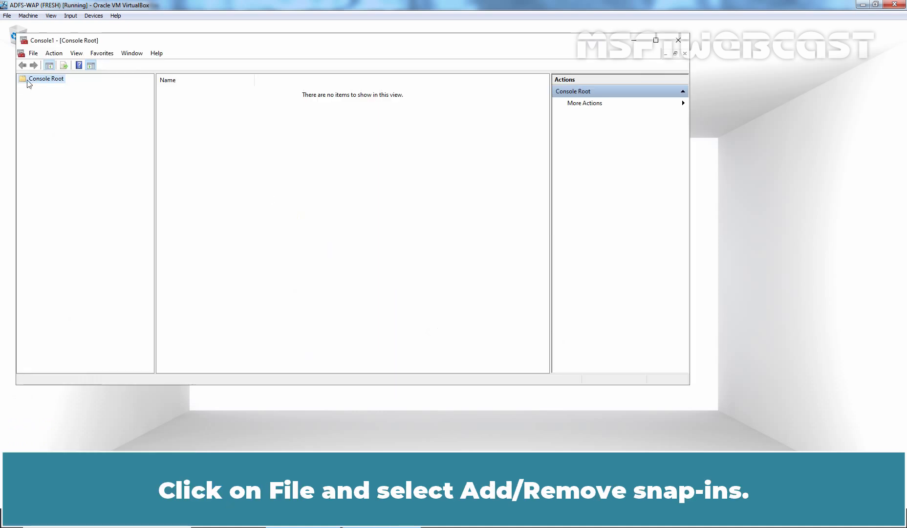
pyautogui.click(33, 53)
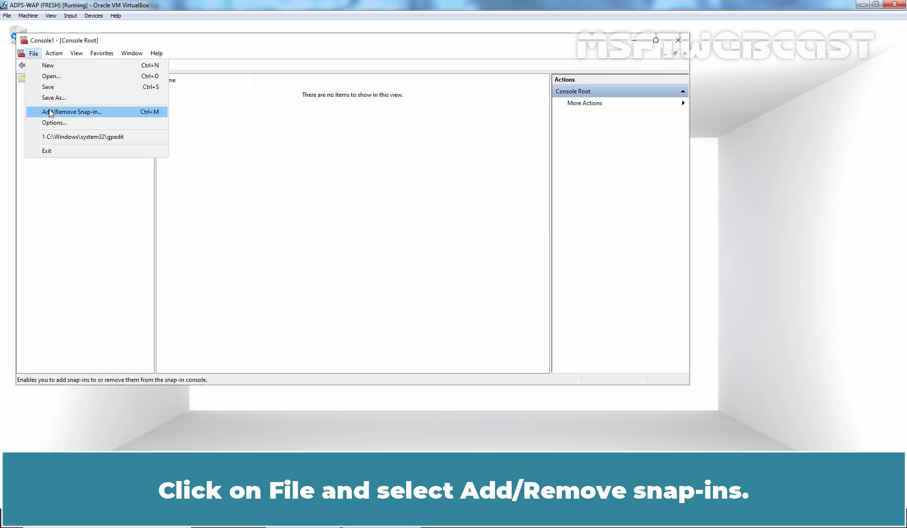
pyautogui.click(72, 112)
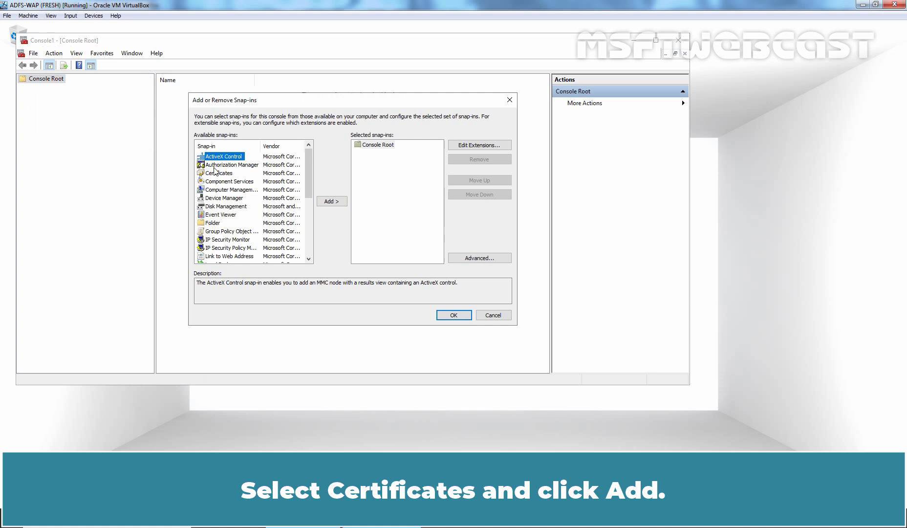
pyautogui.click(220, 173)
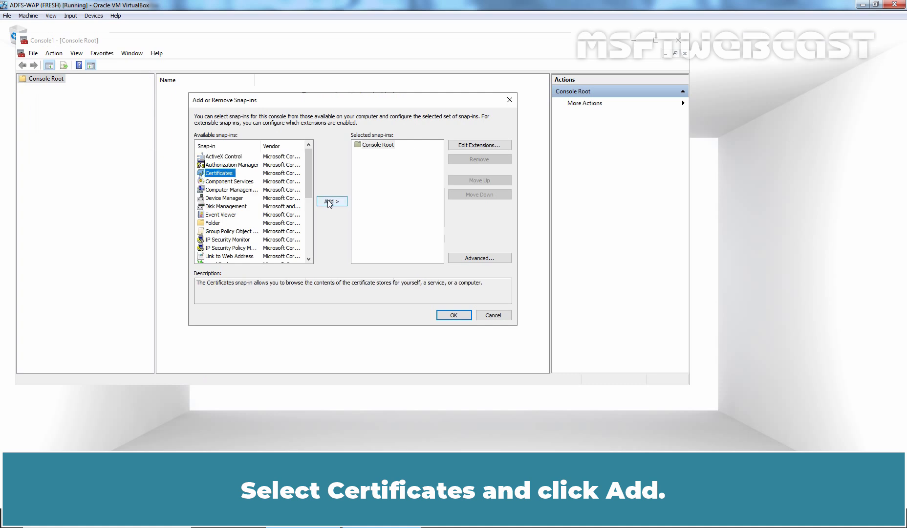
pyautogui.click(331, 202)
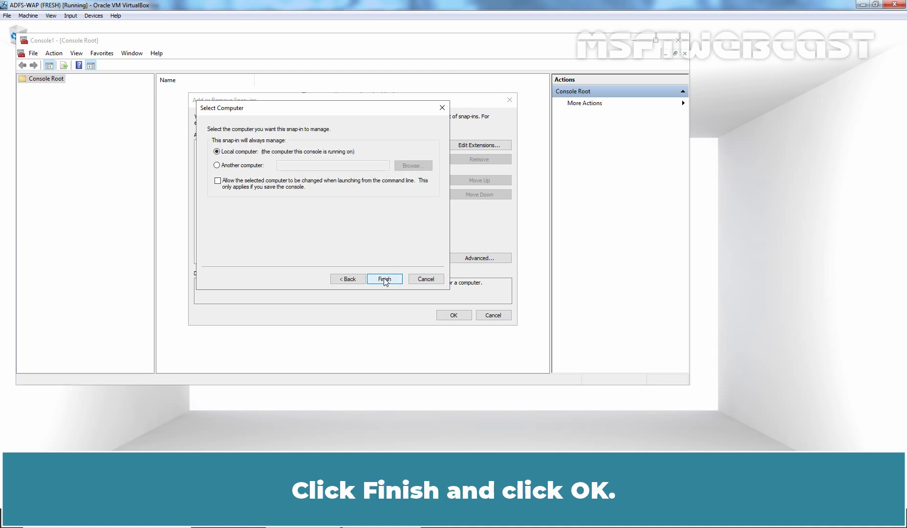
pyautogui.click(384, 278)
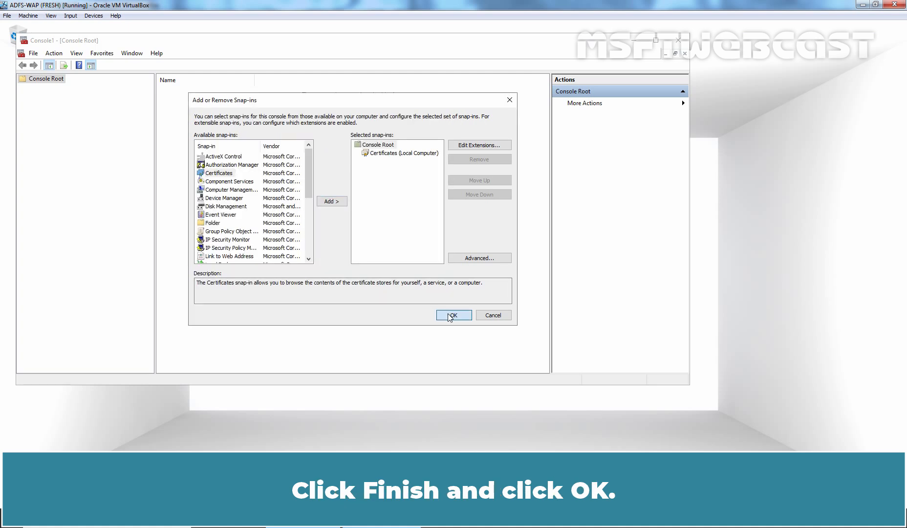
pyautogui.click(454, 314)
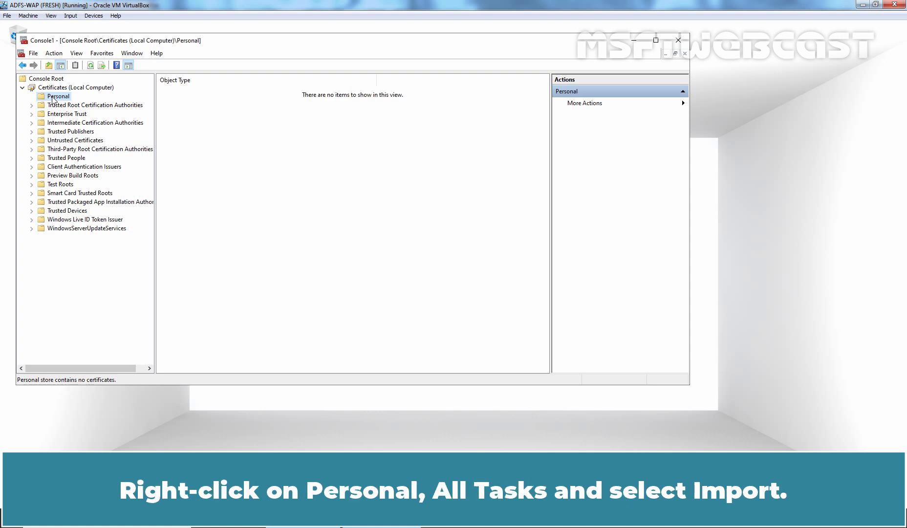
# Start an import into the Personal store and select Desktop\sslcert.pfx
pyautogui.rightClick(57, 97)
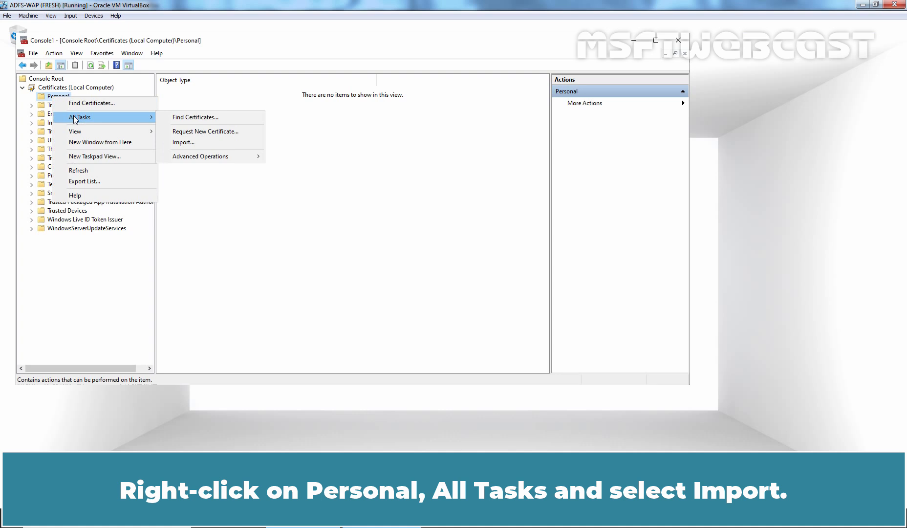
pyautogui.click(183, 142)
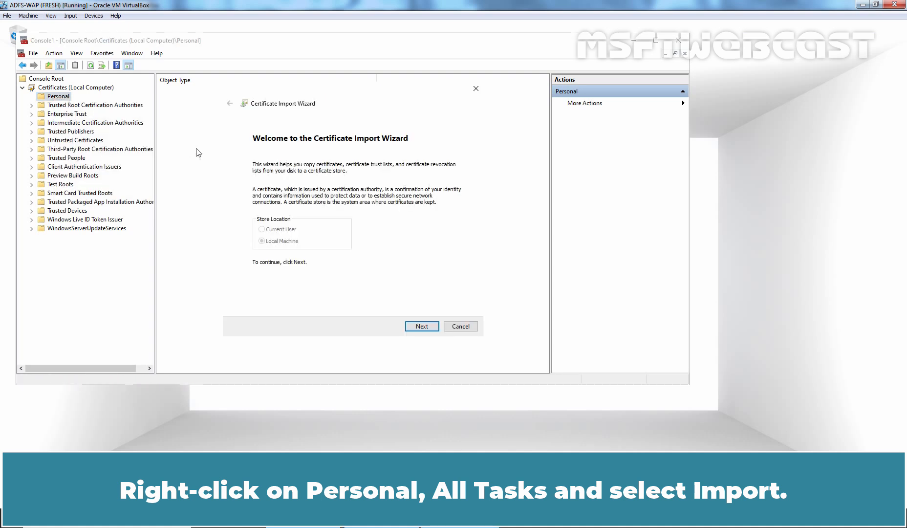
pyautogui.click(422, 326)
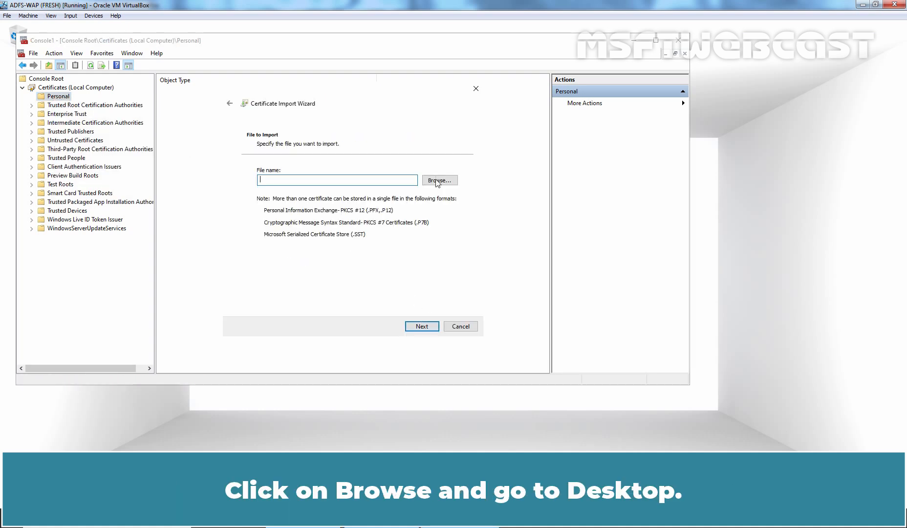
pyautogui.click(439, 180)
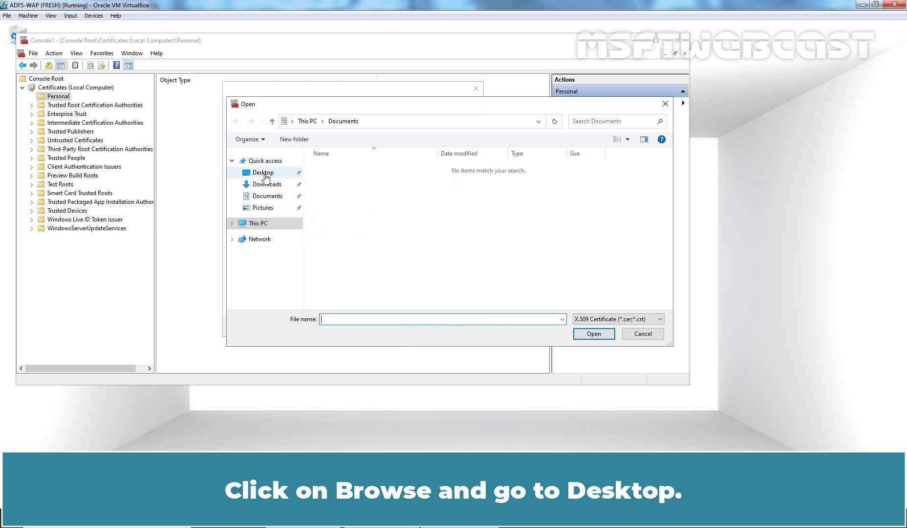
pyautogui.click(262, 172)
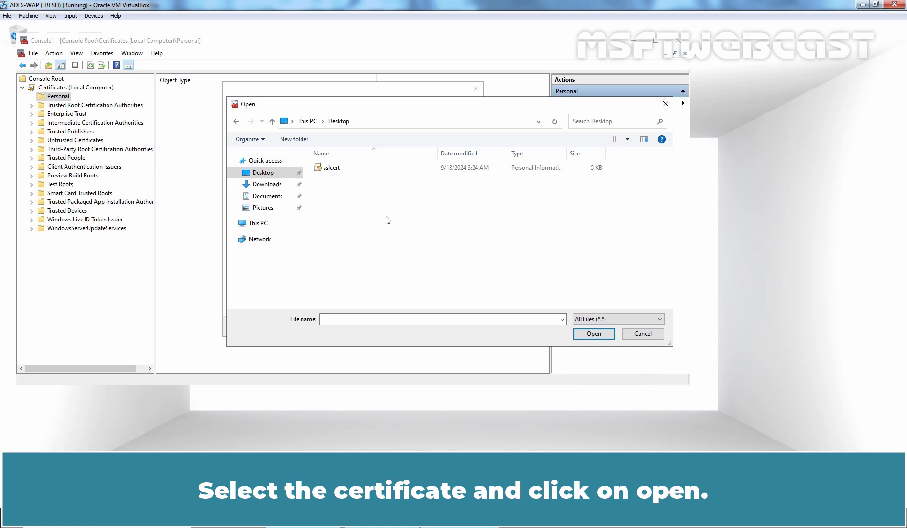
pyautogui.click(330, 167)
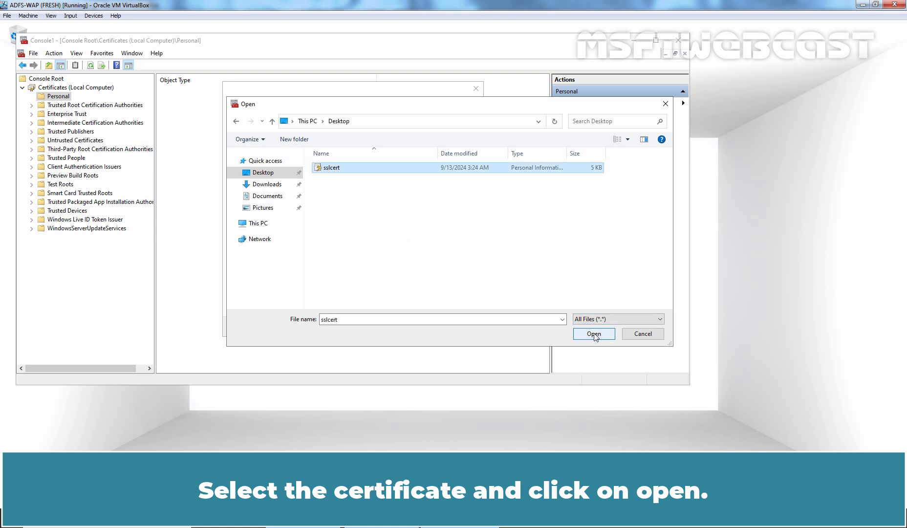
pyautogui.click(593, 333)
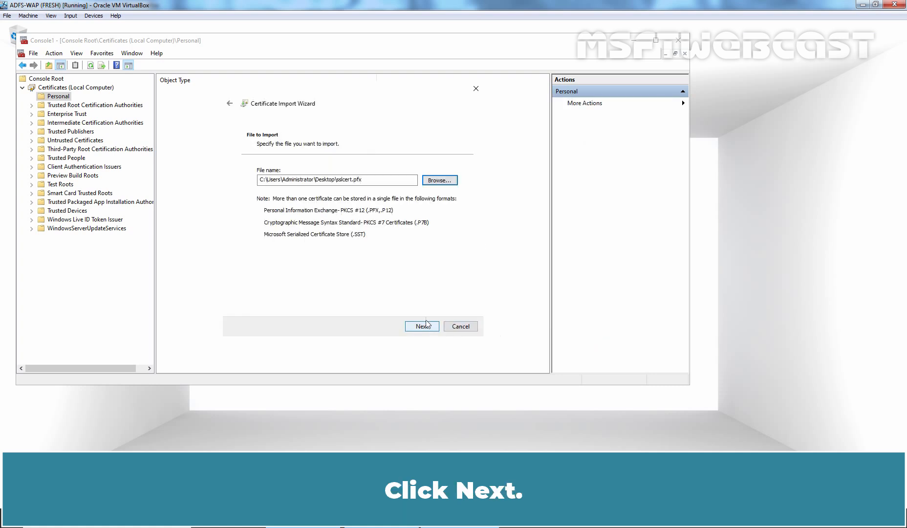
# Enter the private key password and complete the certificate import
pyautogui.click(422, 326)
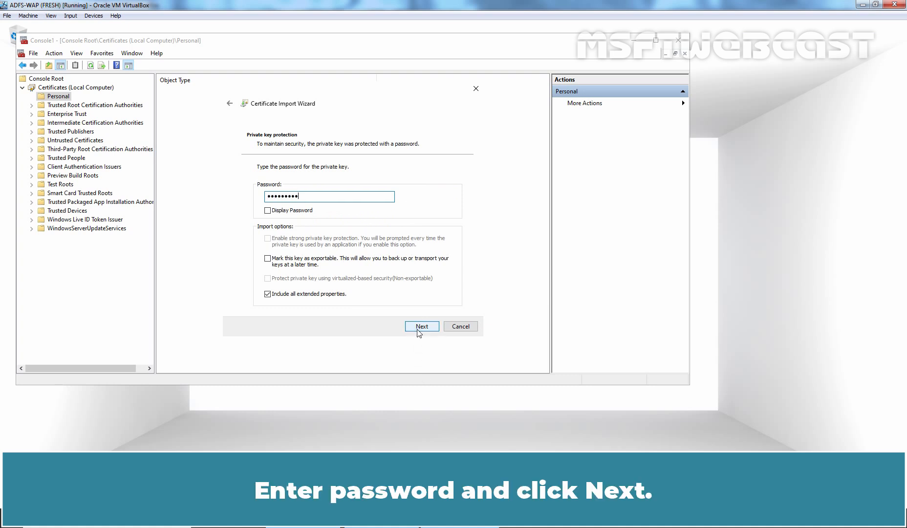
pyautogui.click(422, 326)
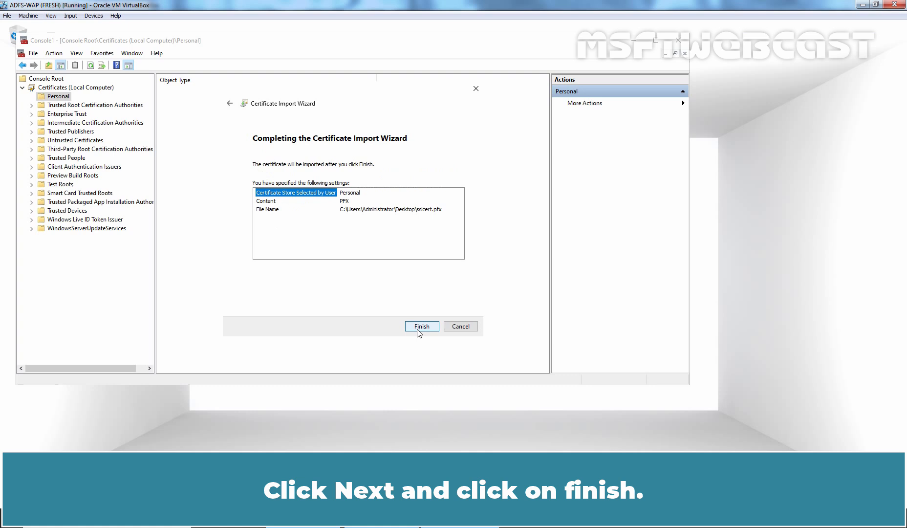
pyautogui.click(422, 326)
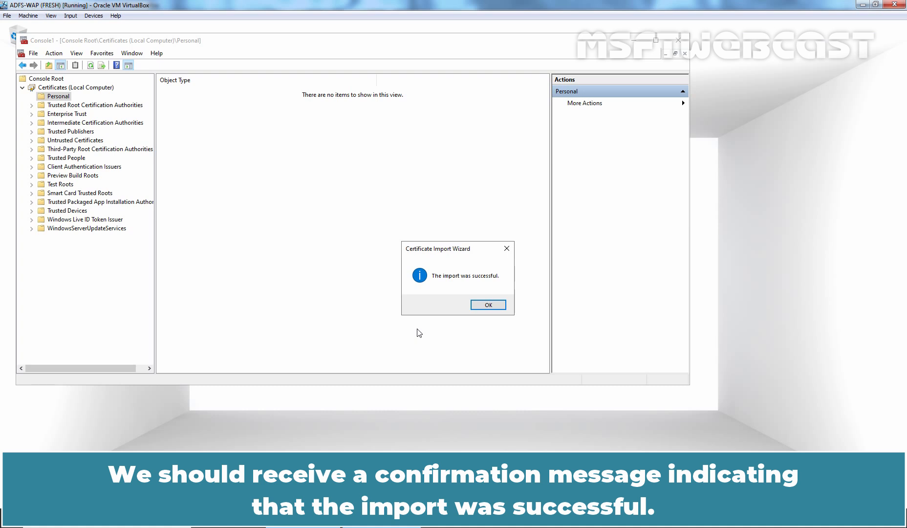
pyautogui.click(488, 304)
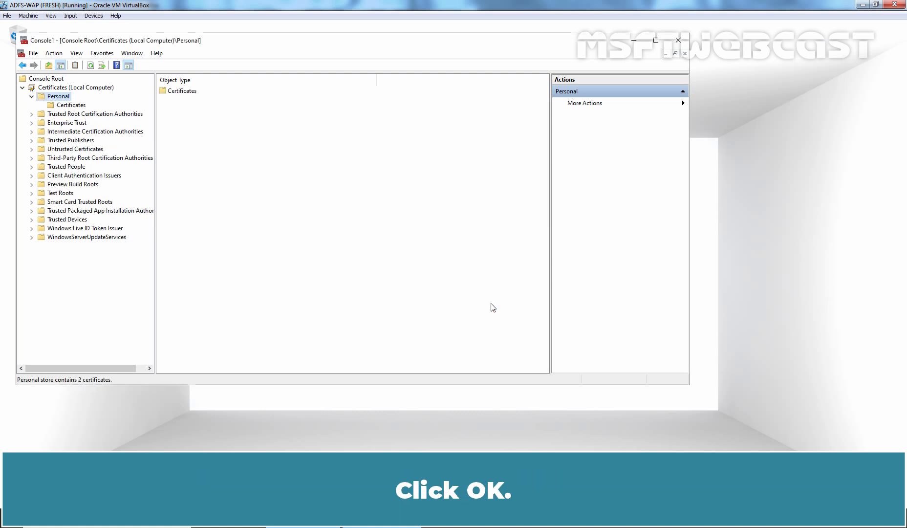
# Paste the MSFTWEBCAST-ENTROOTCA certificate from Personal into Trusted Root Certification Authorities
pyautogui.click(70, 105)
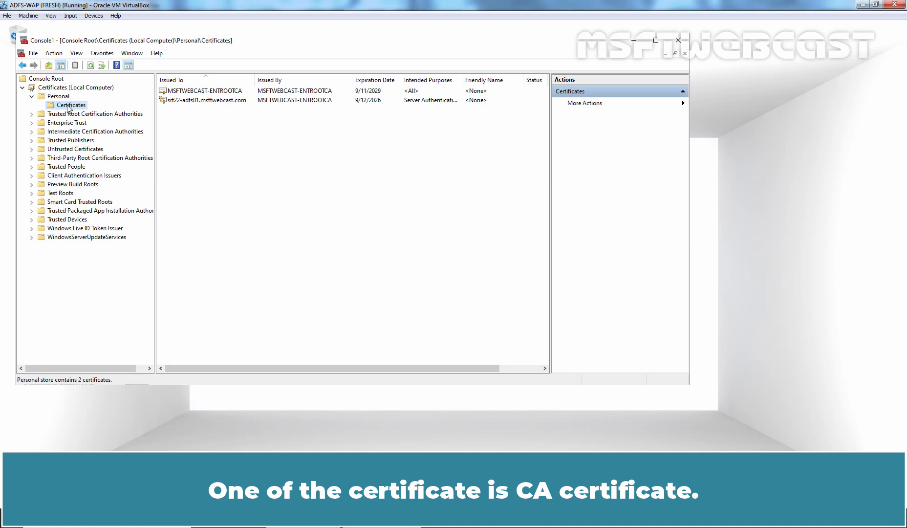
pyautogui.click(203, 90)
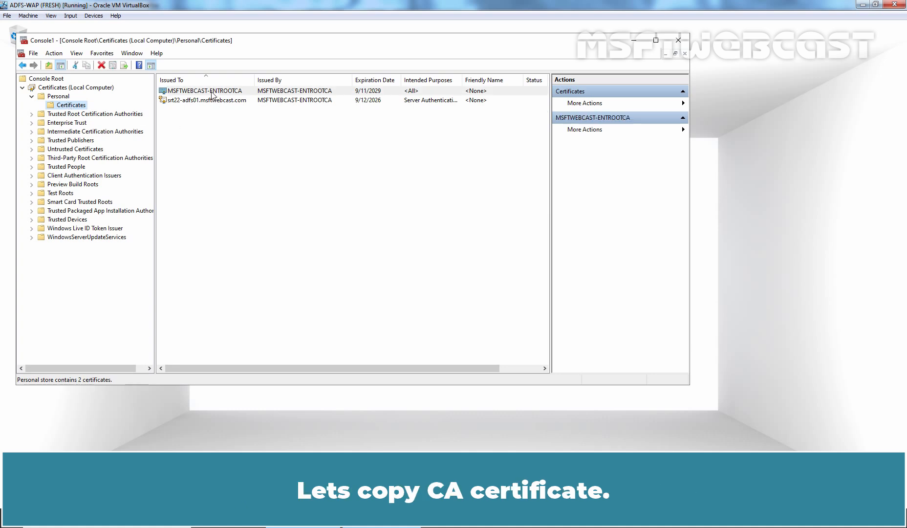
pyautogui.click(202, 90)
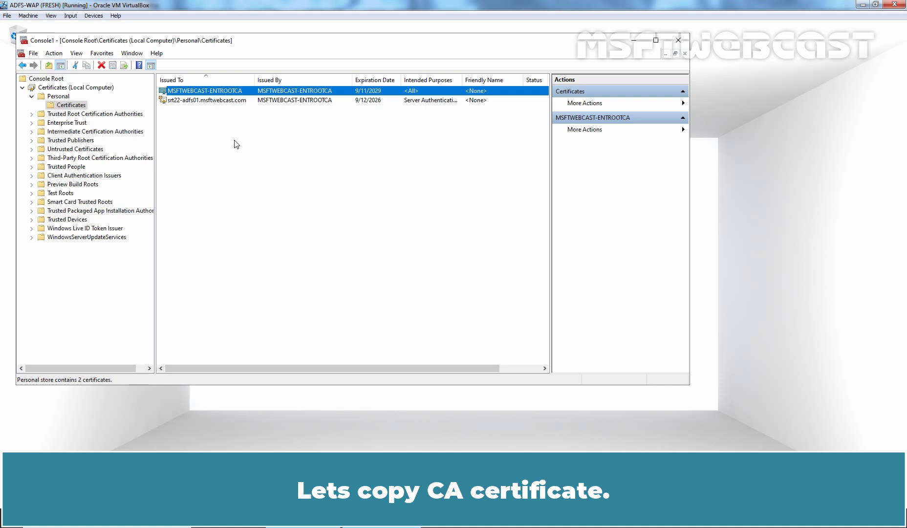
pyautogui.click(94, 113)
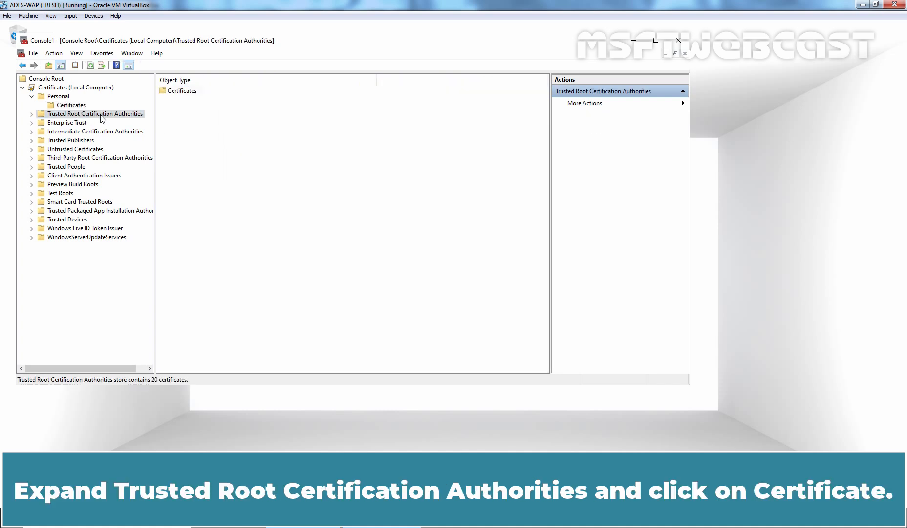
pyautogui.click(32, 114)
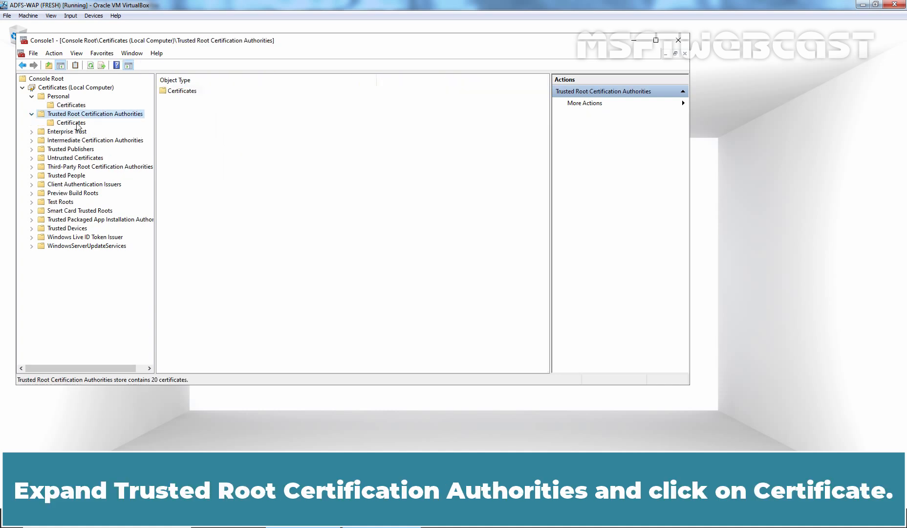
pyautogui.click(70, 122)
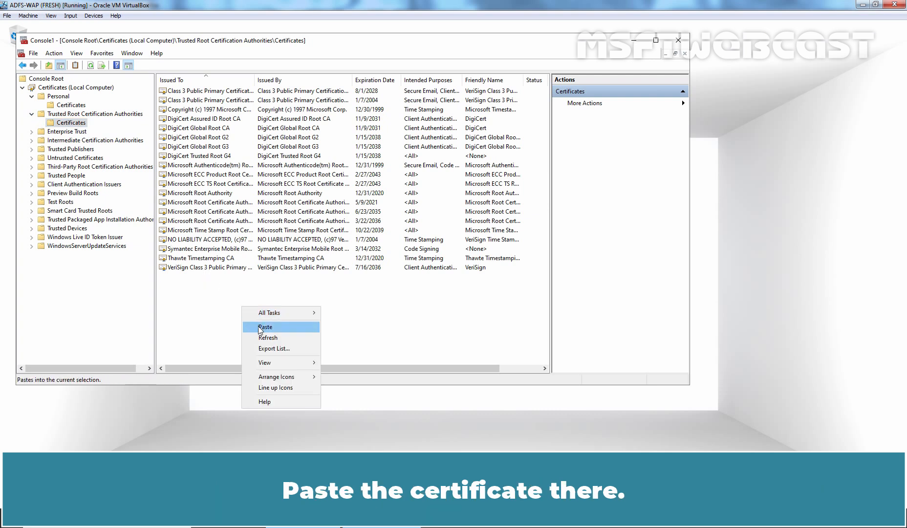
pyautogui.click(265, 327)
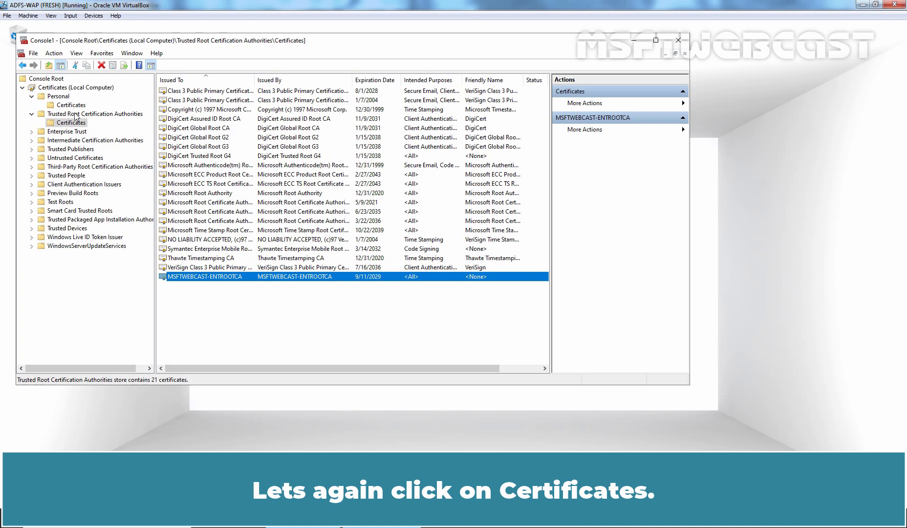
pyautogui.click(72, 105)
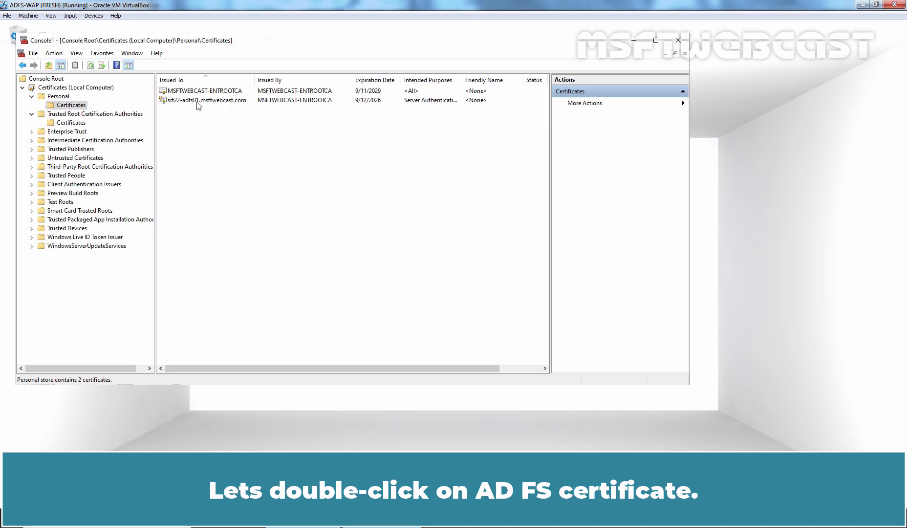
# Review the srt22-adfs01.msftwebcast.com certificate's private key, close it, and minimize MMC
pyautogui.doubleClick(205, 100)
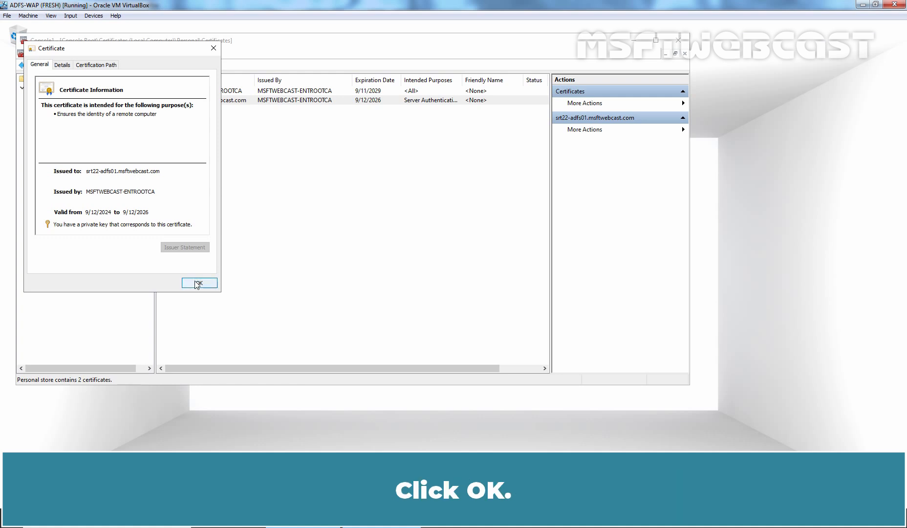
pyautogui.click(199, 283)
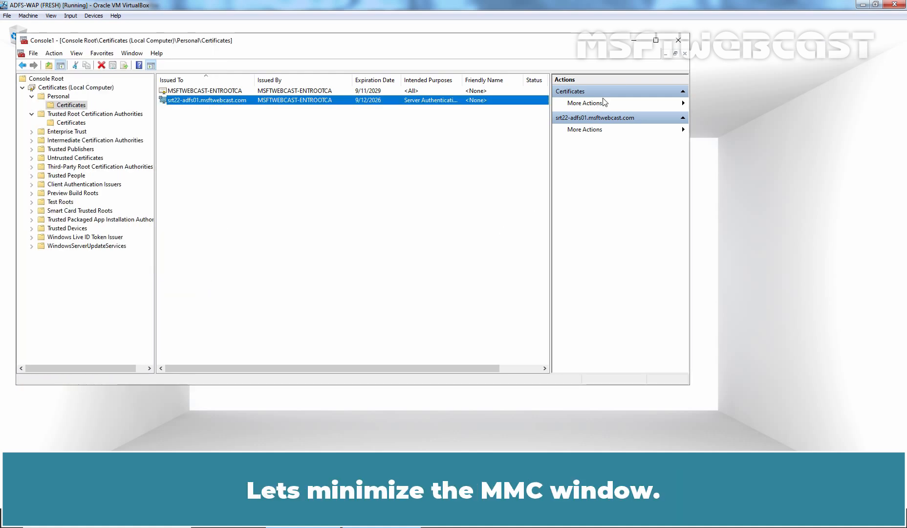
pyautogui.click(634, 40)
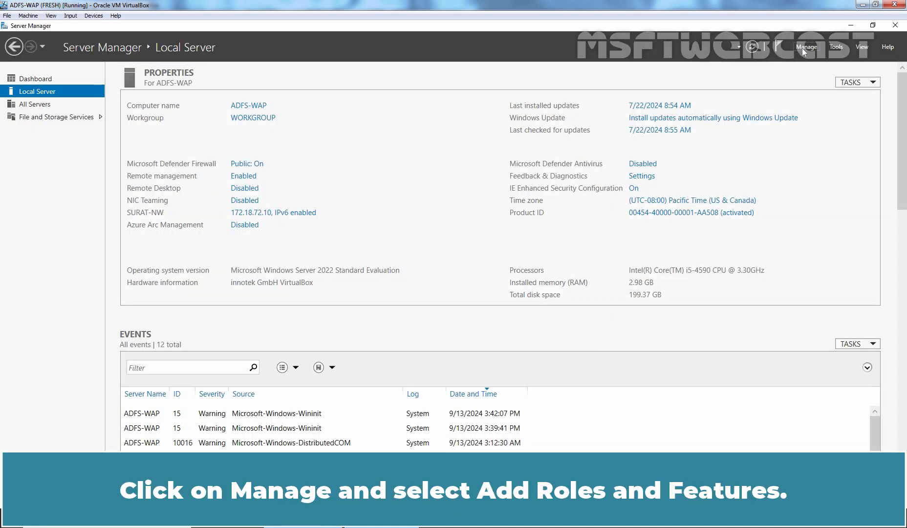
# Launch Add Roles and Features with role-based installation and advance to the server roles page
pyautogui.click(806, 47)
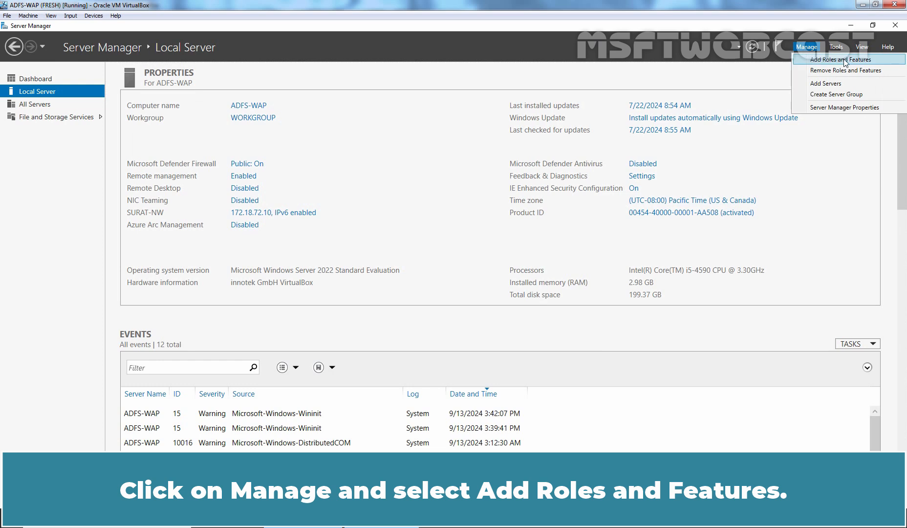
pyautogui.click(845, 59)
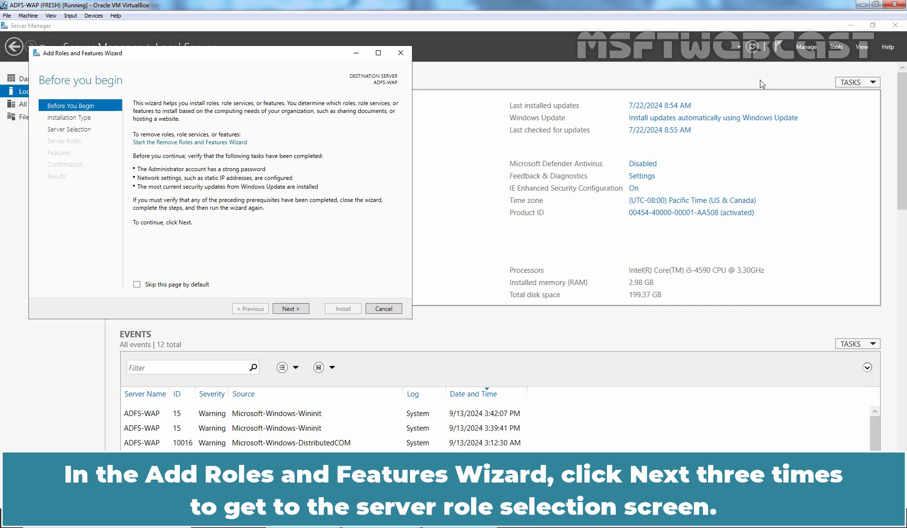
pyautogui.click(291, 308)
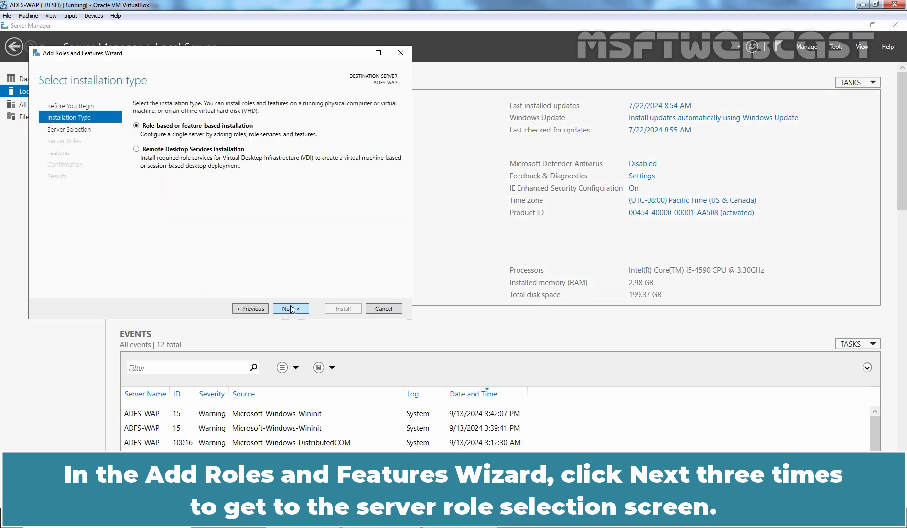
pyautogui.click(288, 308)
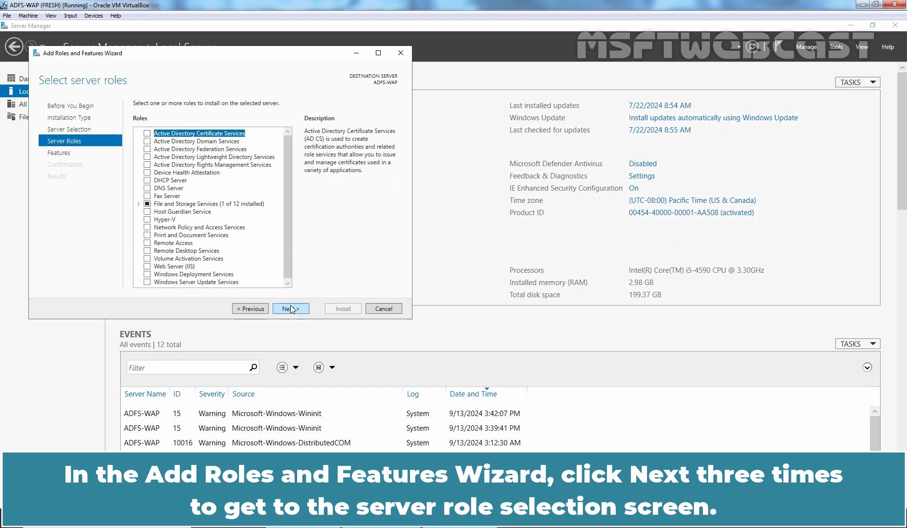
pyautogui.click(173, 242)
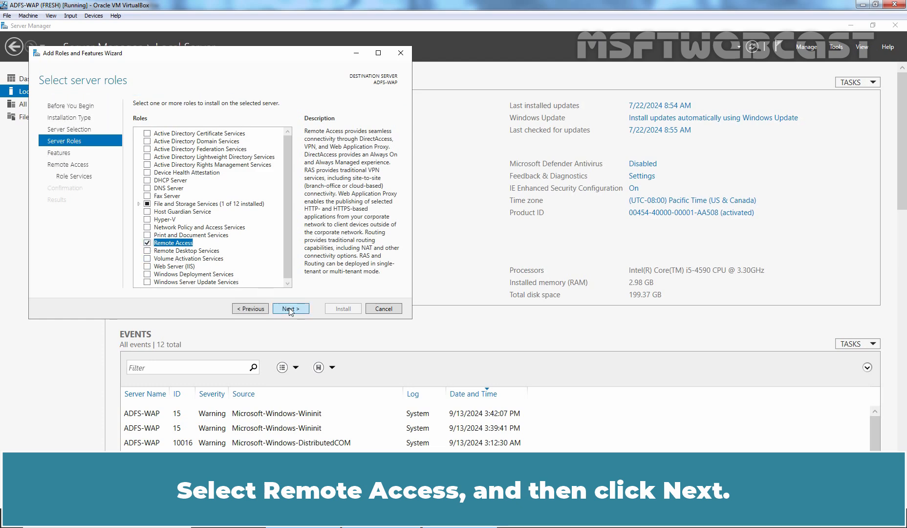
# Select the Web Application Proxy role service with its required tools and install it
pyautogui.click(290, 308)
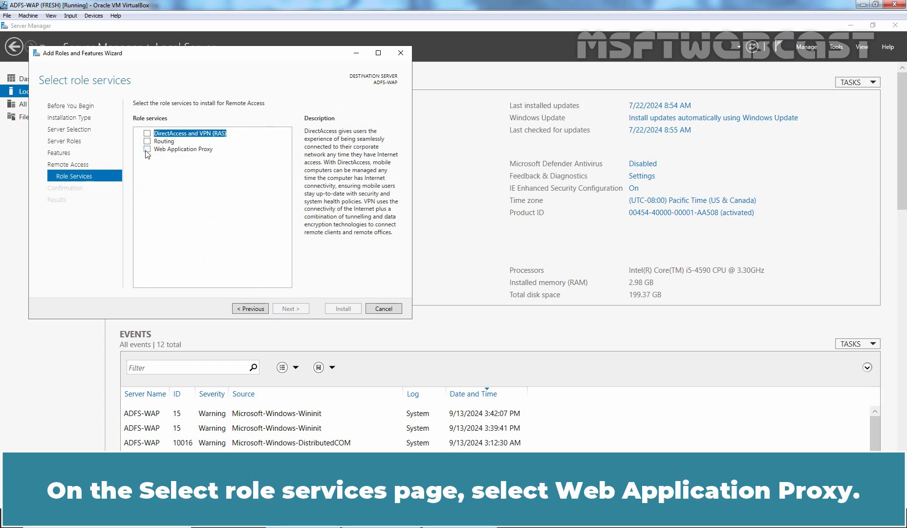
pyautogui.click(146, 148)
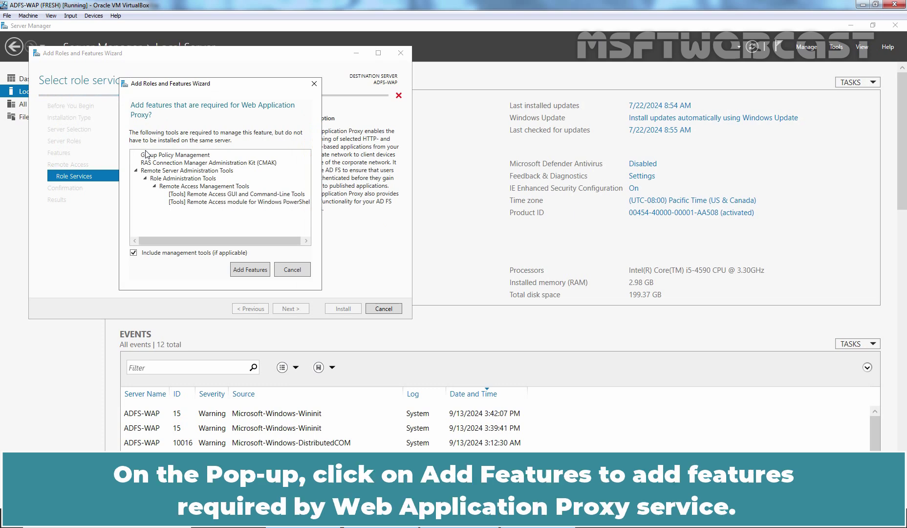
pyautogui.moveTo(249, 269)
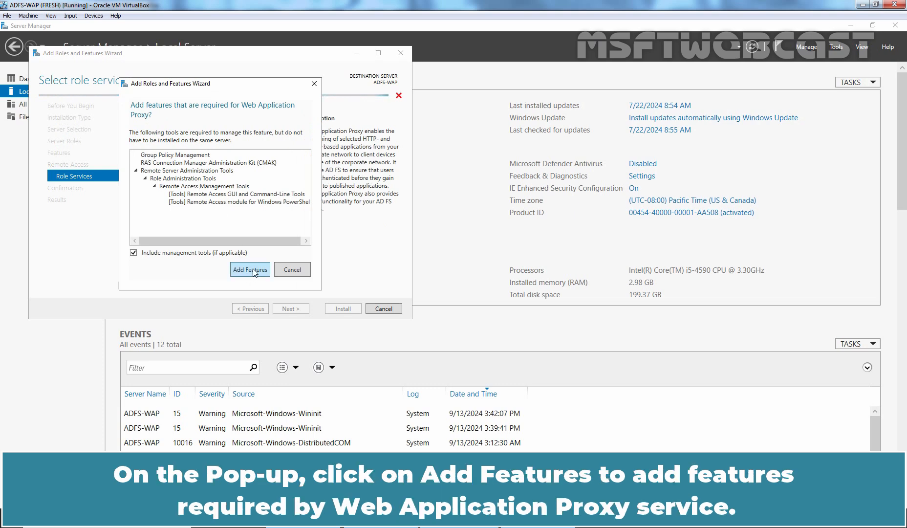
pyautogui.click(249, 270)
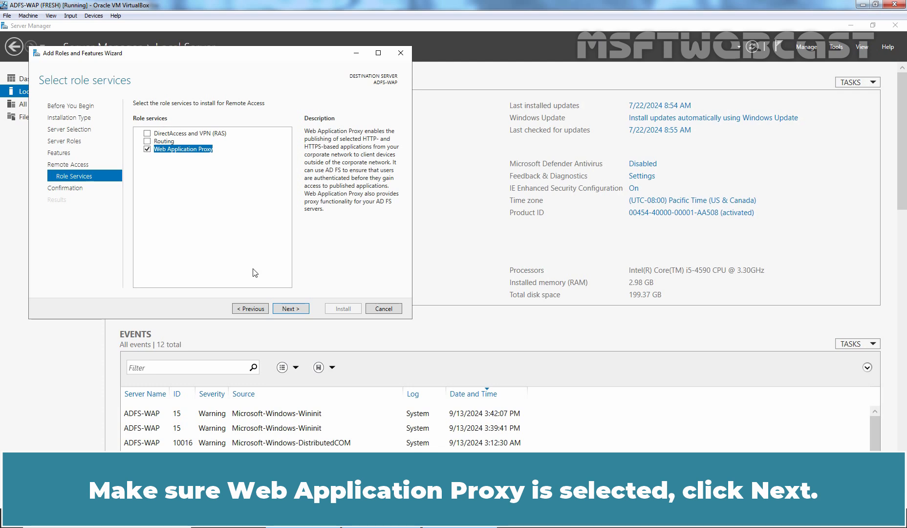
pyautogui.click(290, 308)
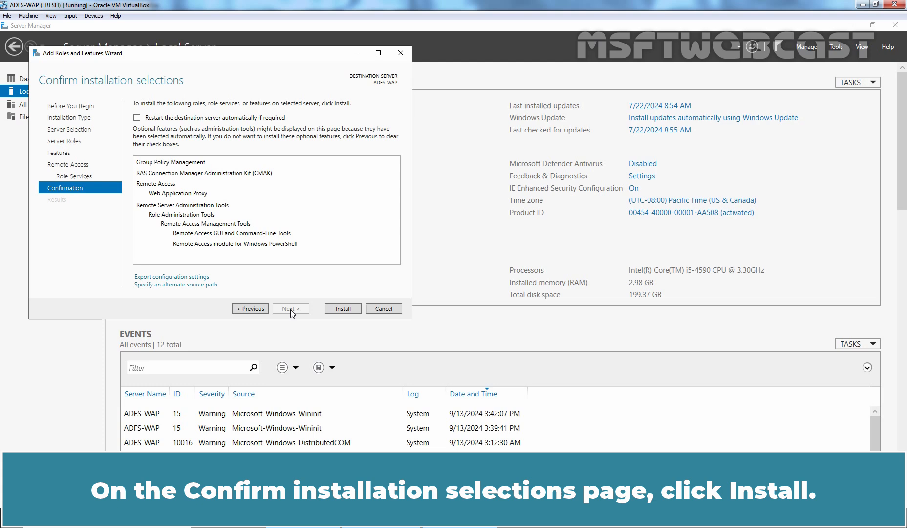
pyautogui.click(342, 307)
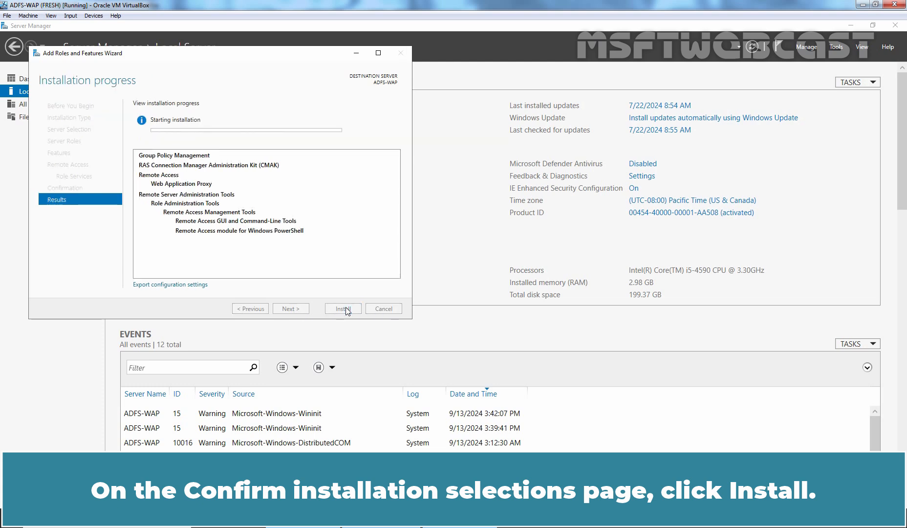
pyautogui.click(342, 308)
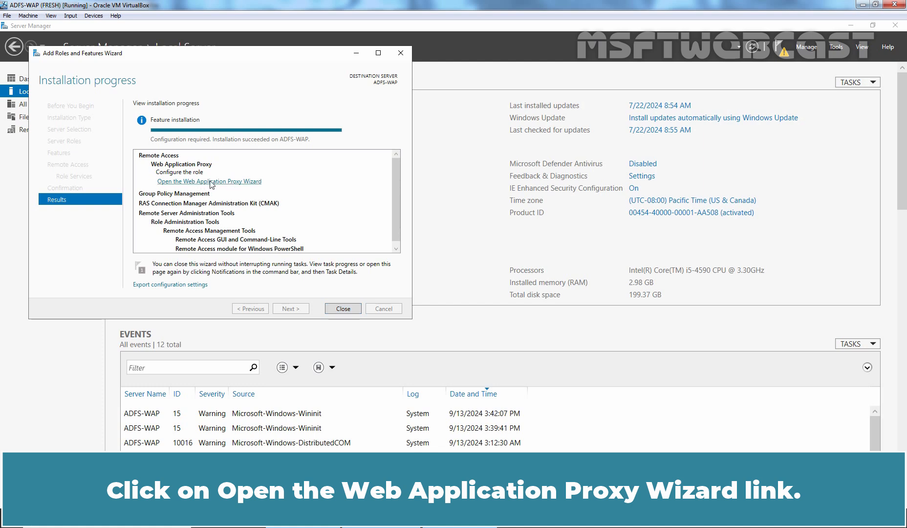
# Open the Web Application Proxy Wizard from the installation results and pass its Welcome page
pyautogui.click(209, 182)
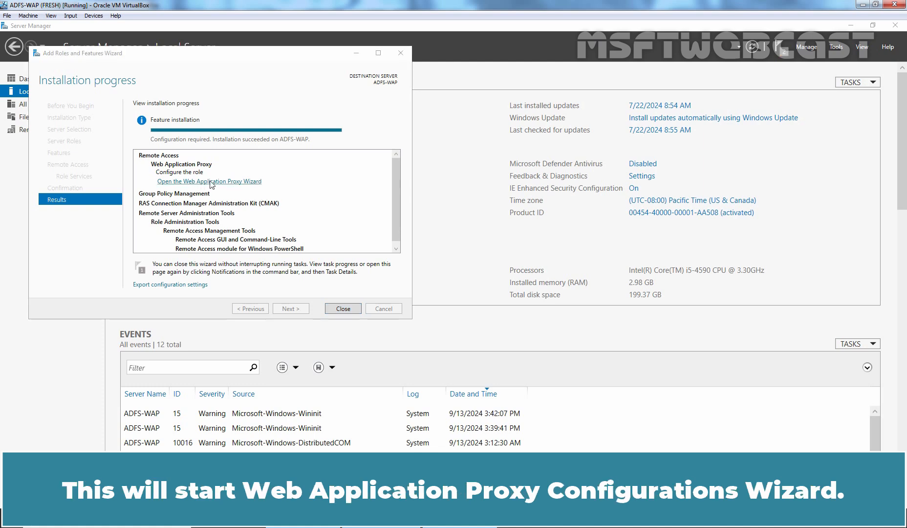
pyautogui.click(209, 182)
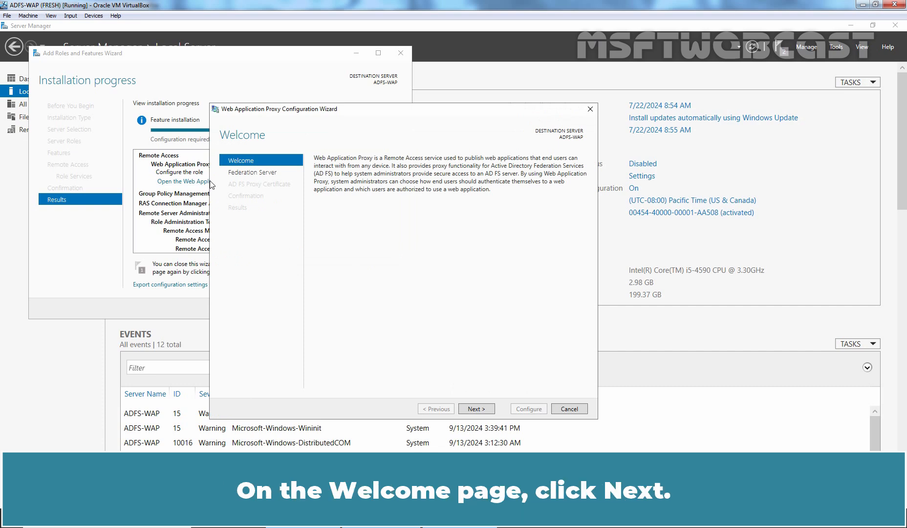
pyautogui.click(475, 409)
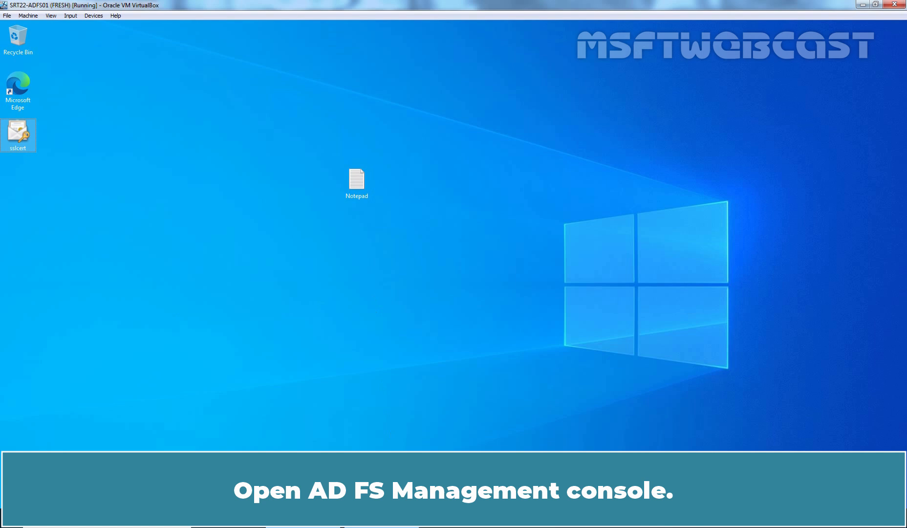
# Copy the Federation Service name from the Federation Service Properties in AD FS Management
pyautogui.click(356, 182)
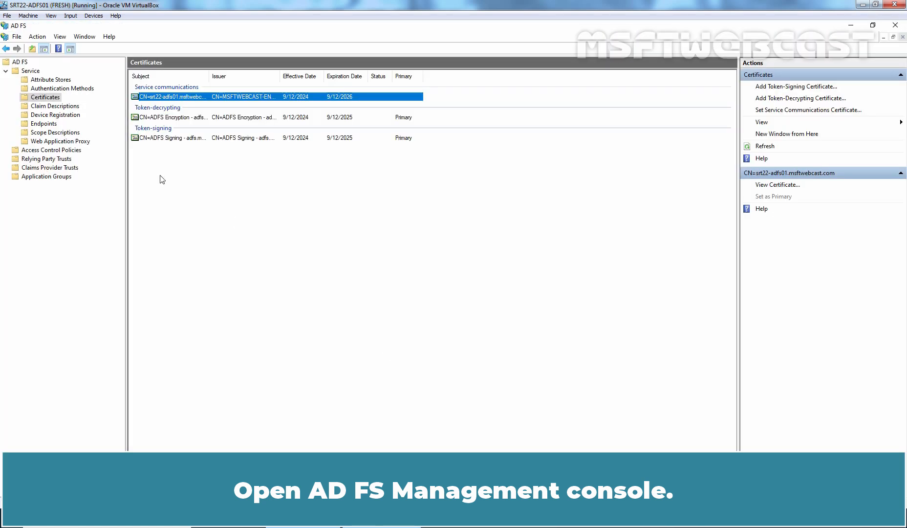
pyautogui.click(31, 71)
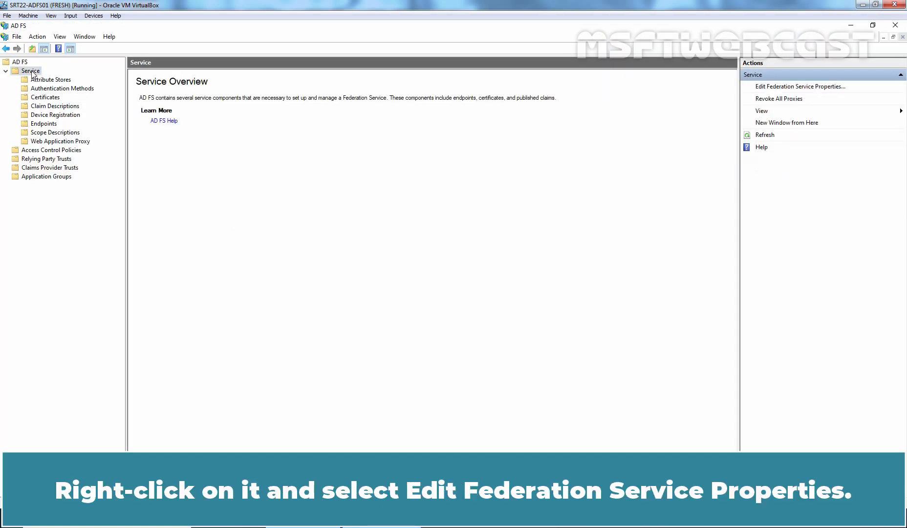
pyautogui.rightClick(30, 71)
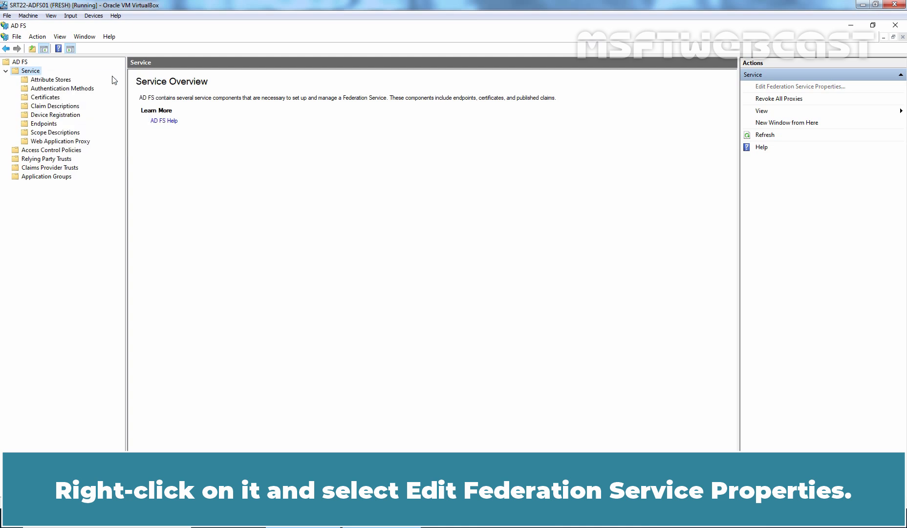
pyautogui.click(799, 86)
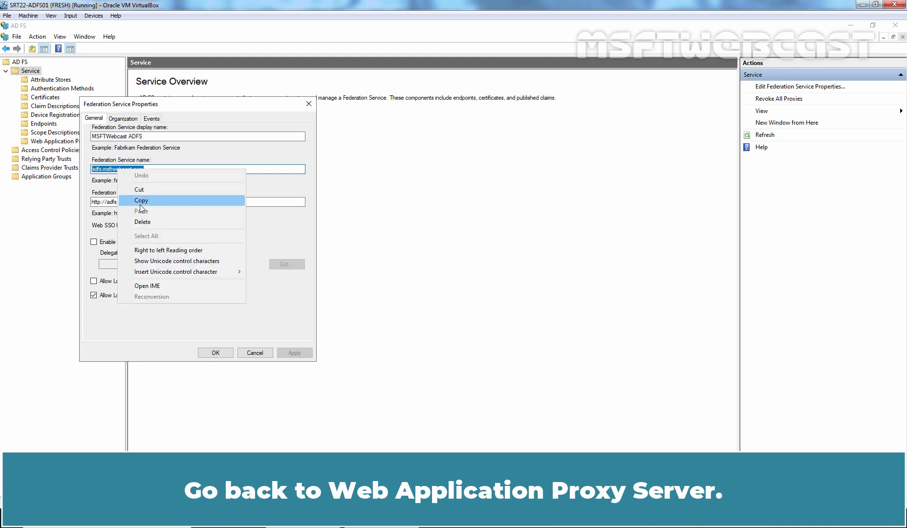
pyautogui.click(141, 200)
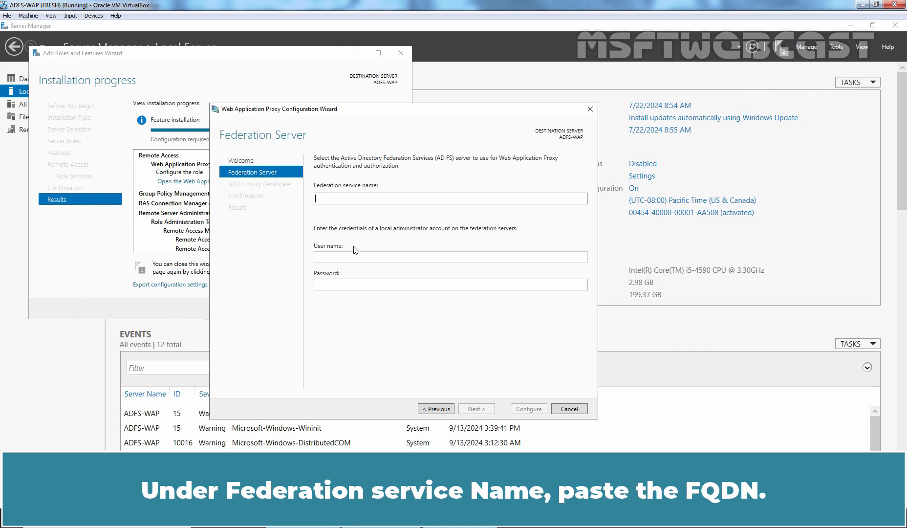
# Enter federation service adfs.msftwebcast.com with the srt22-adfs administrator credentials and continue
pyautogui.write('adfs.msftwebcast.com')
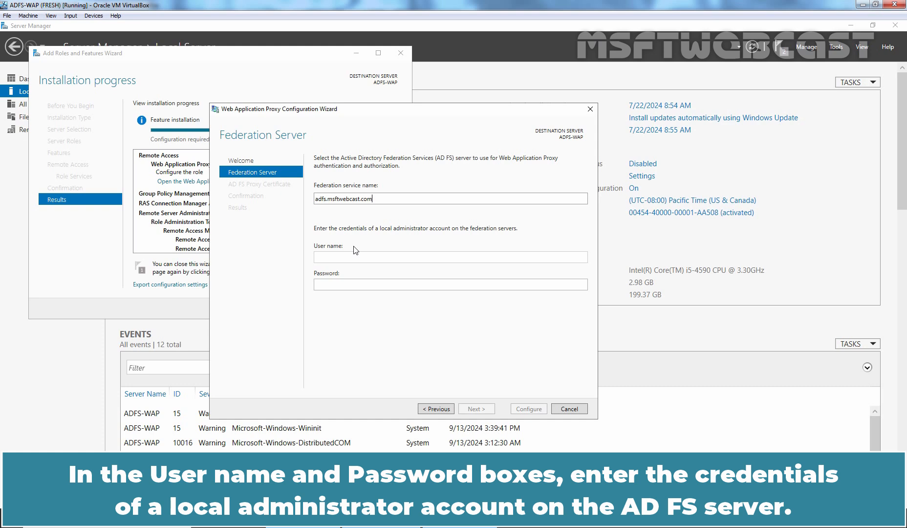
pyautogui.click(450, 257)
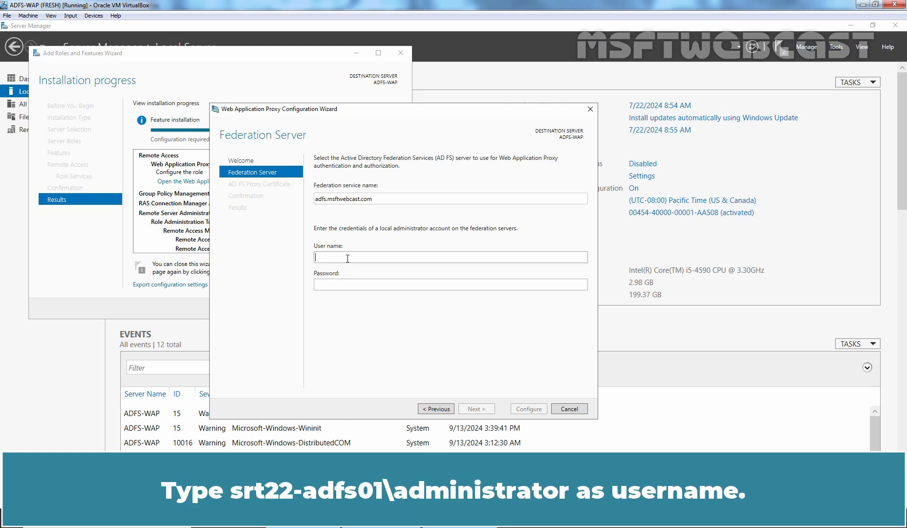
pyautogui.write('srt22-adfs01\\administ')
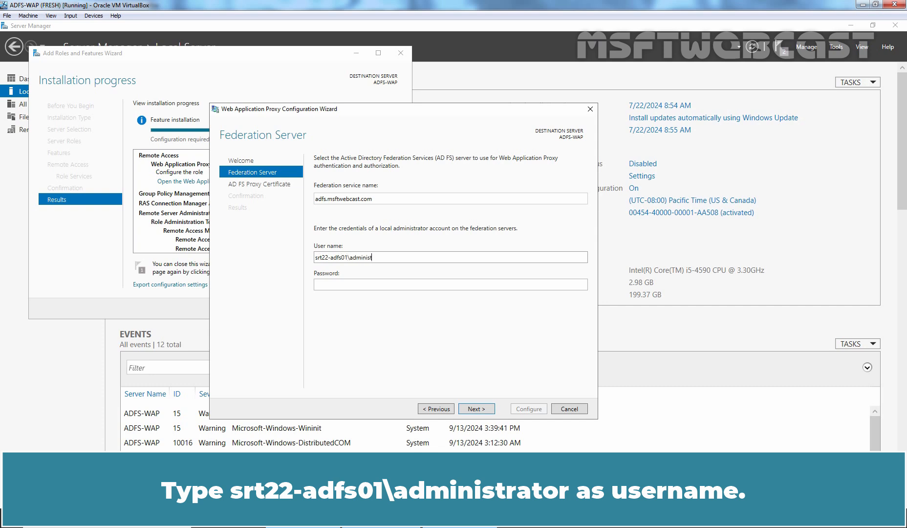
pyautogui.write('rator')
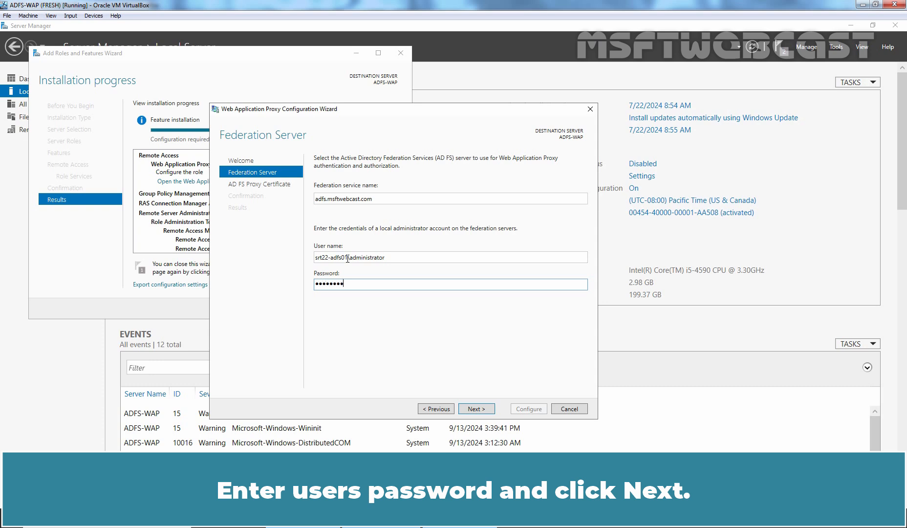
pyautogui.click(477, 408)
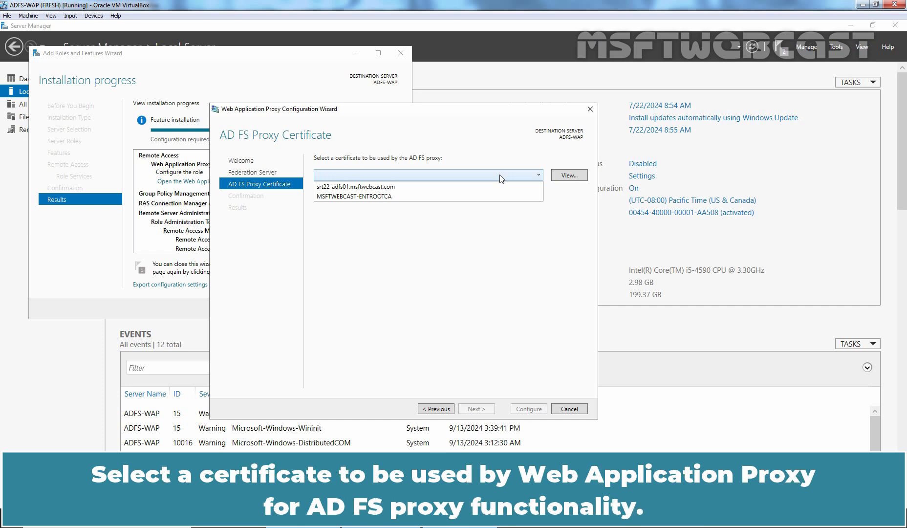
pyautogui.moveTo(440, 192)
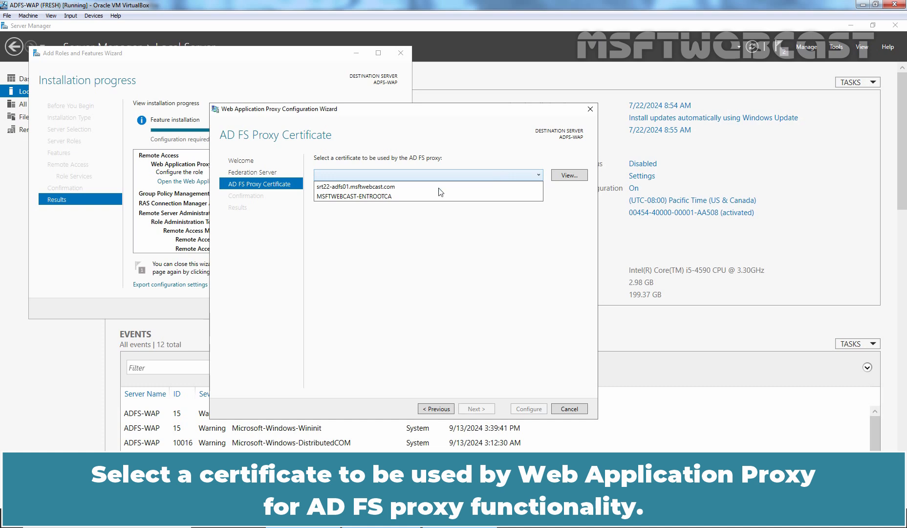
# Select the srt22-adfs01.msftwebcast.com proxy certificate and continue to Confirmation
pyautogui.click(355, 187)
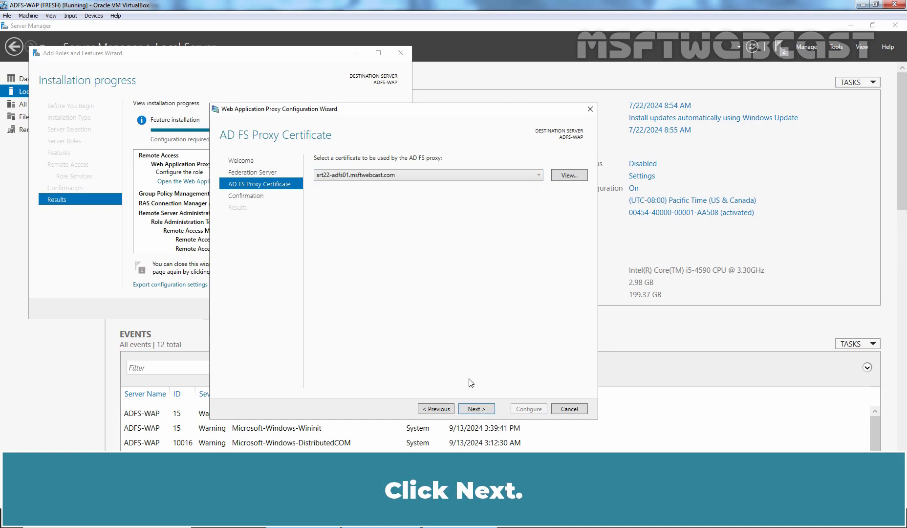
pyautogui.click(475, 409)
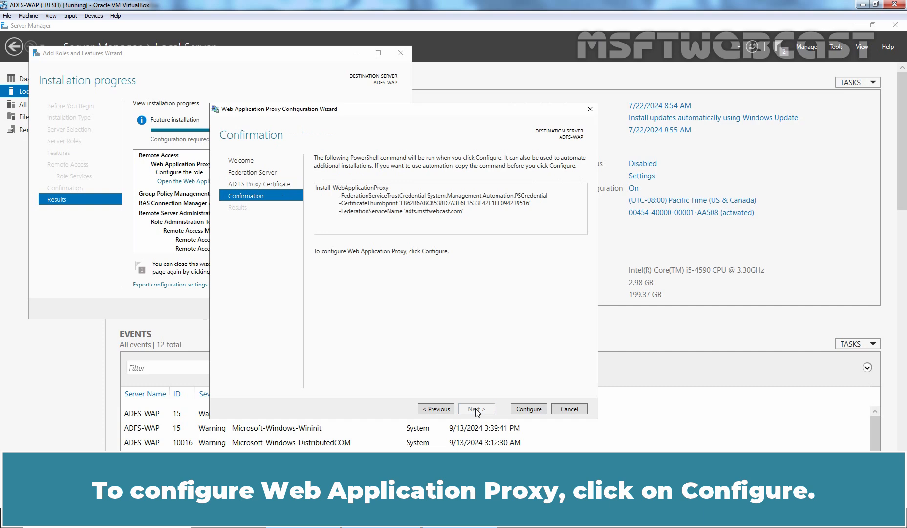
pyautogui.moveTo(528, 409)
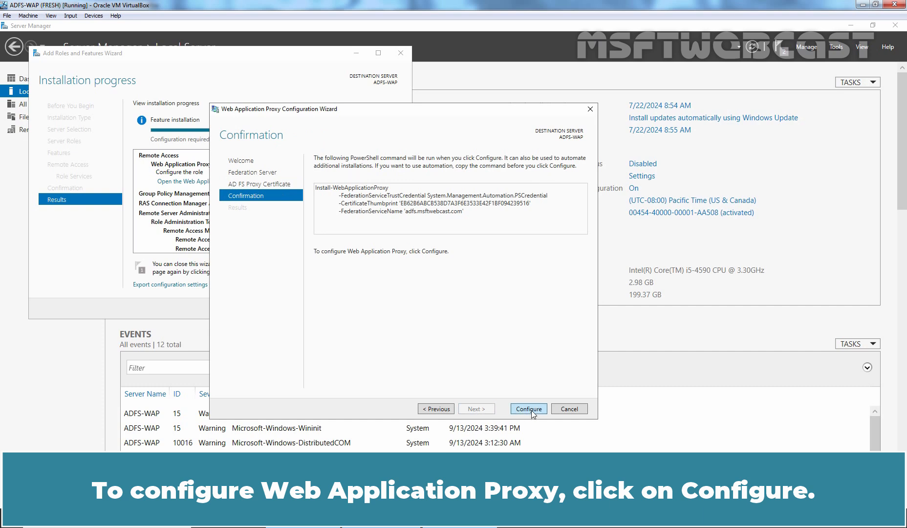
# Run Configure and close the wizard after the success message
pyautogui.click(527, 409)
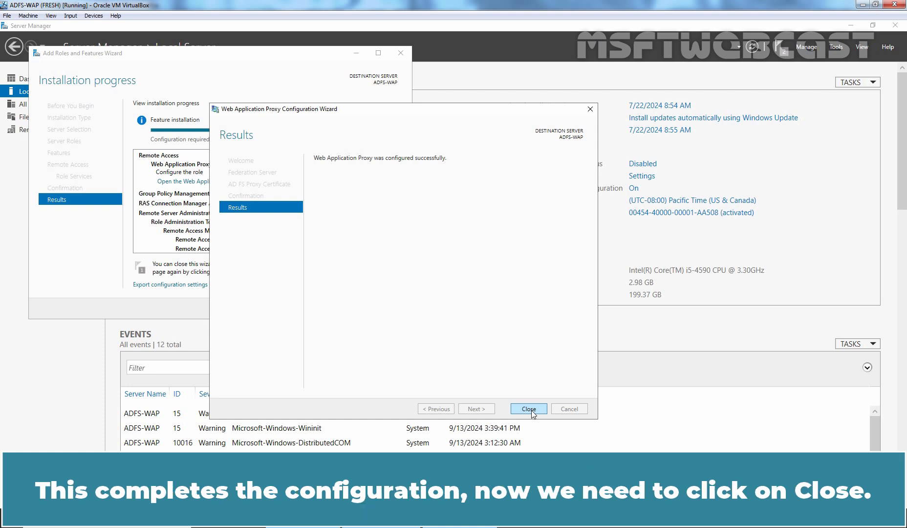
pyautogui.click(527, 409)
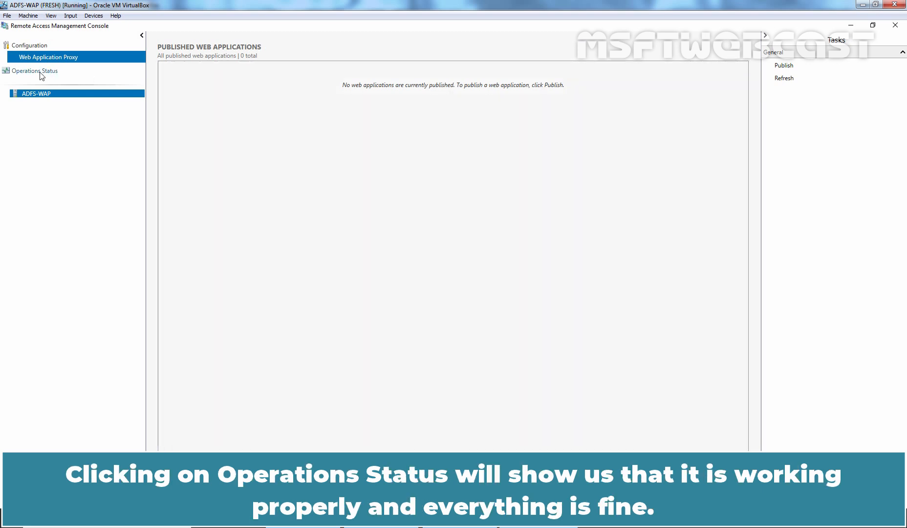
# Open Operations Status to confirm ADFS-WAP, AD FS Proxy and Web Application Proxy Core are working
pyautogui.click(35, 71)
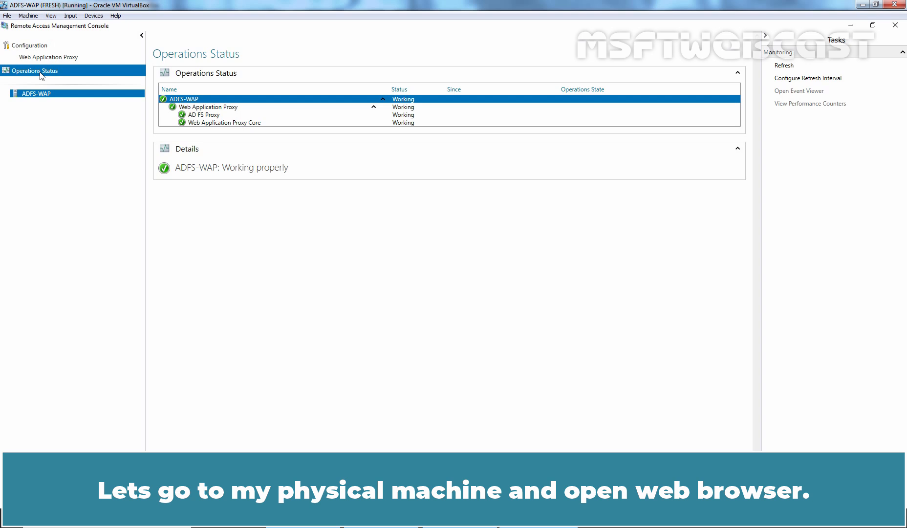
pyautogui.moveTo(95, 103)
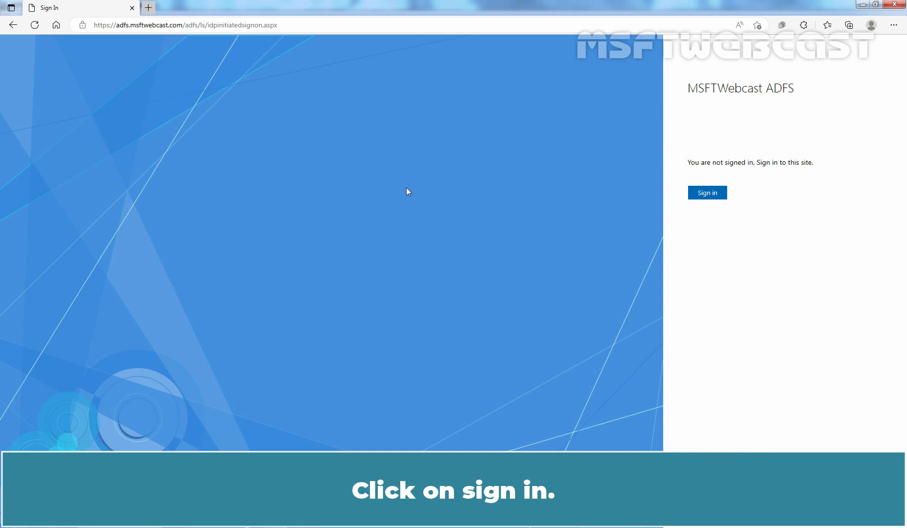
pyautogui.click(707, 192)
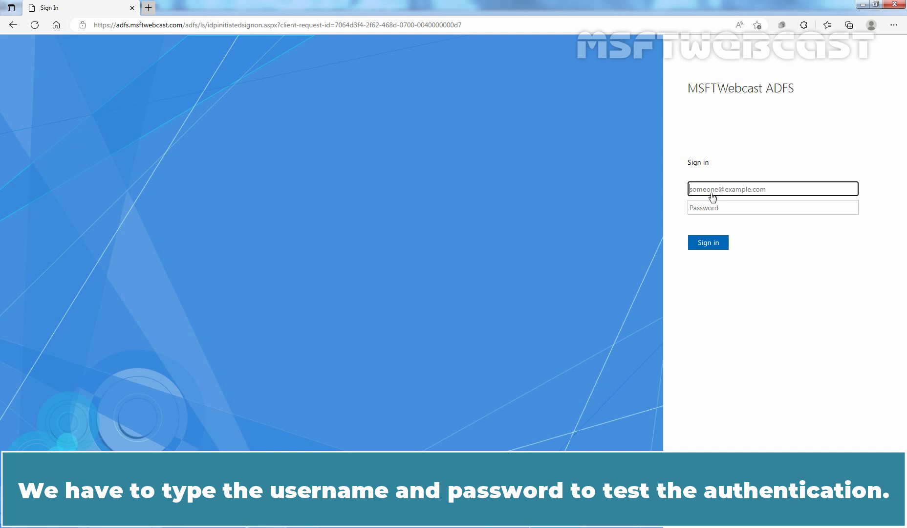
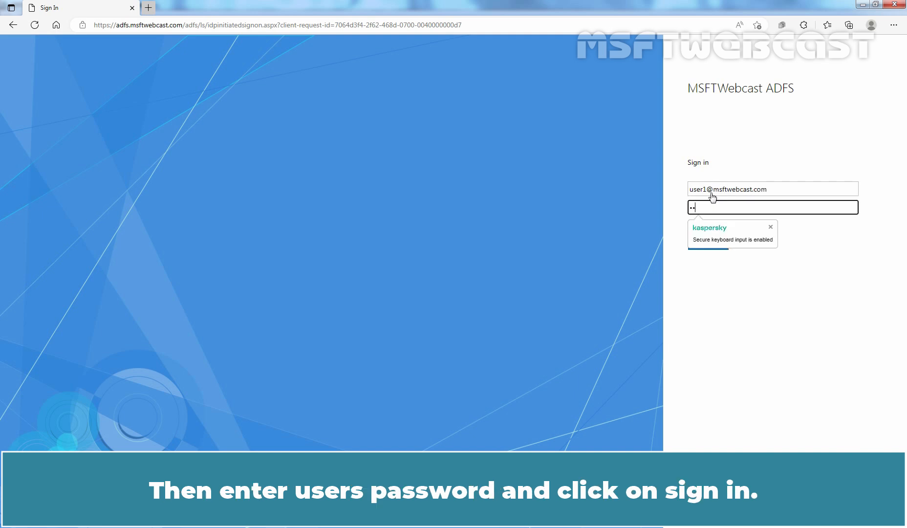
pyautogui.write('password')
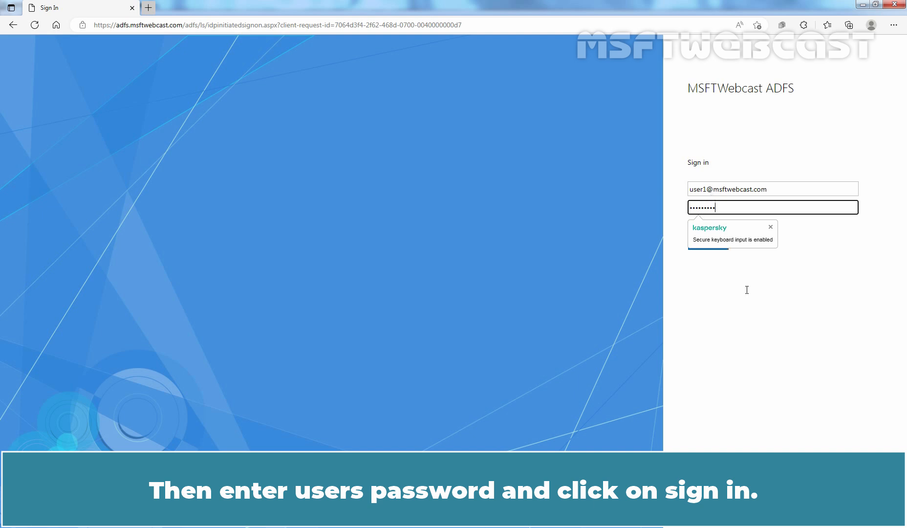
pyautogui.click(708, 242)
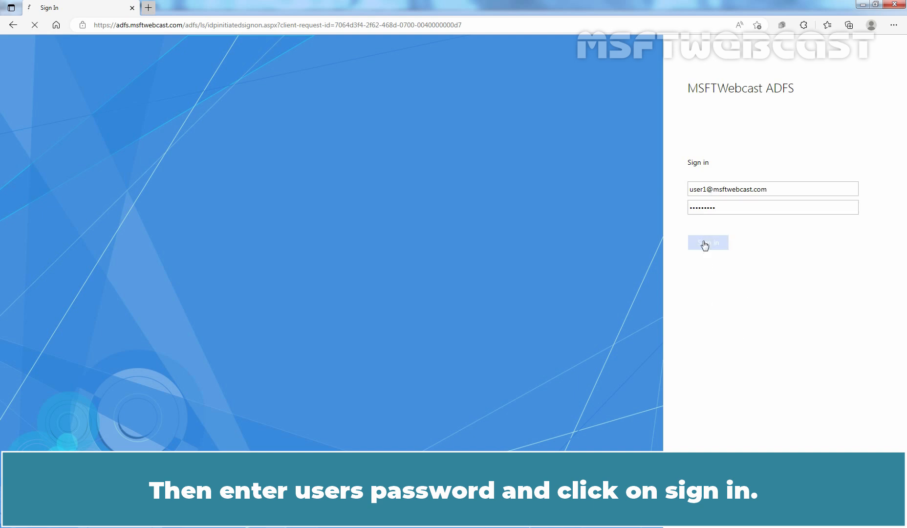
pyautogui.click(708, 242)
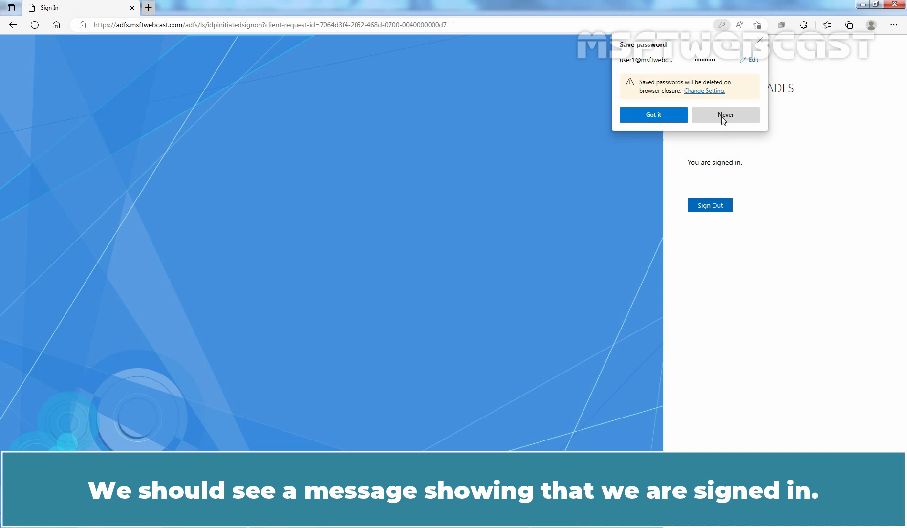
pyautogui.click(726, 114)
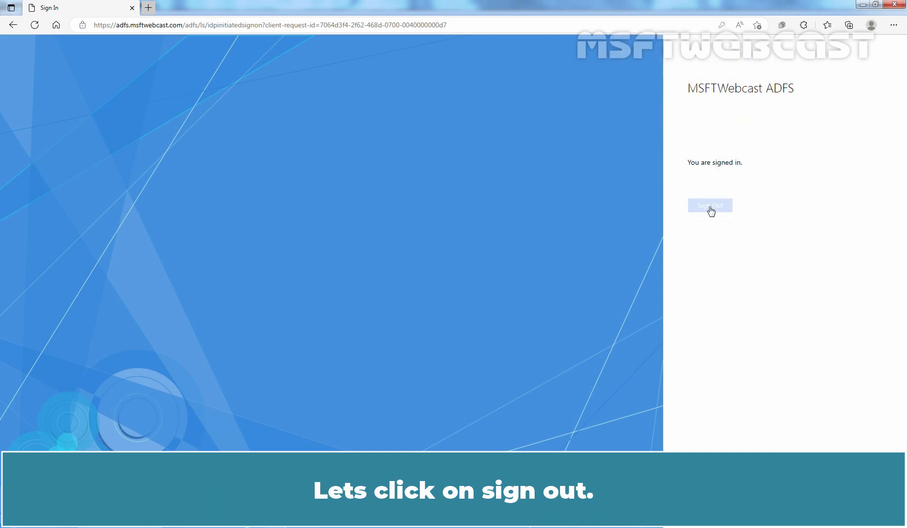
pyautogui.click(709, 205)
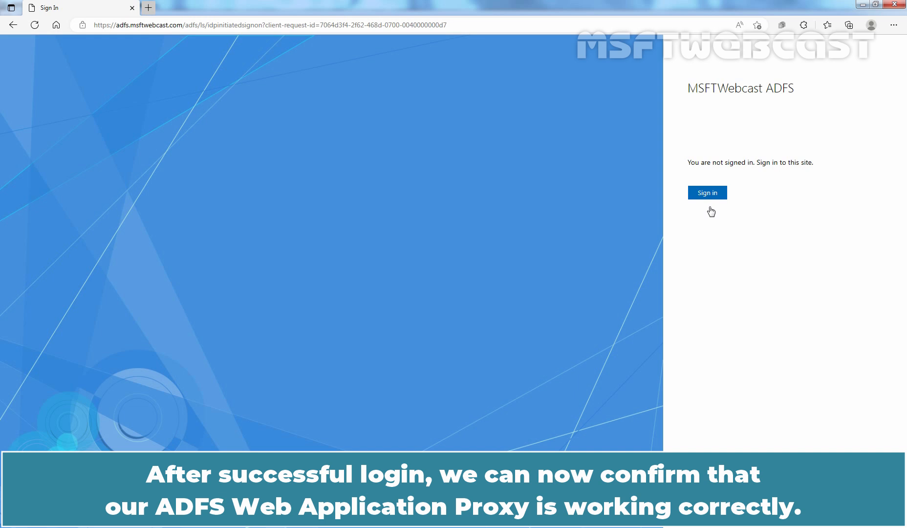